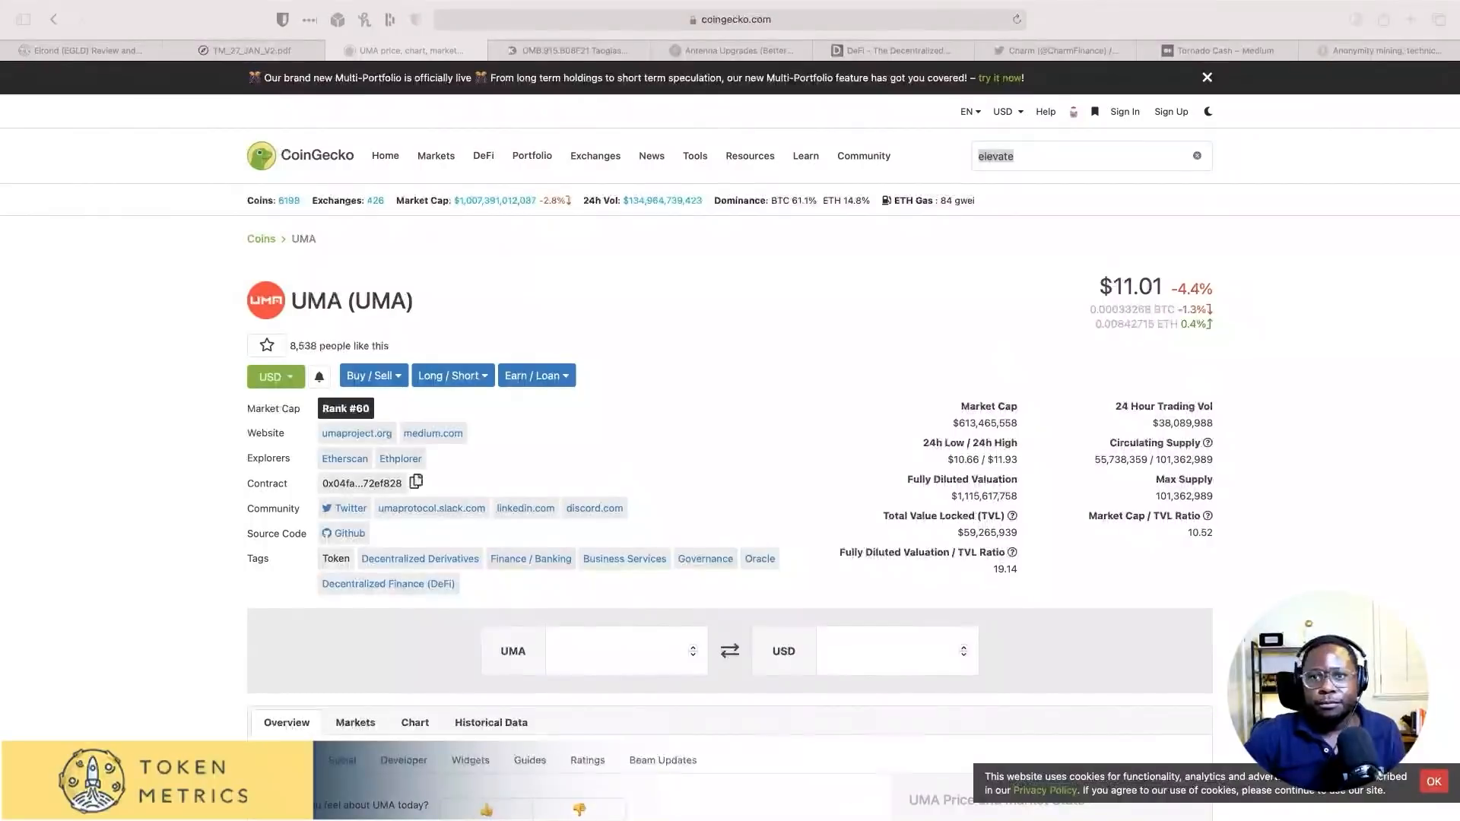
Step: Leave CoinGecko's UMA page and load the 1inch.exchange site in Safari
click(1080, 155)
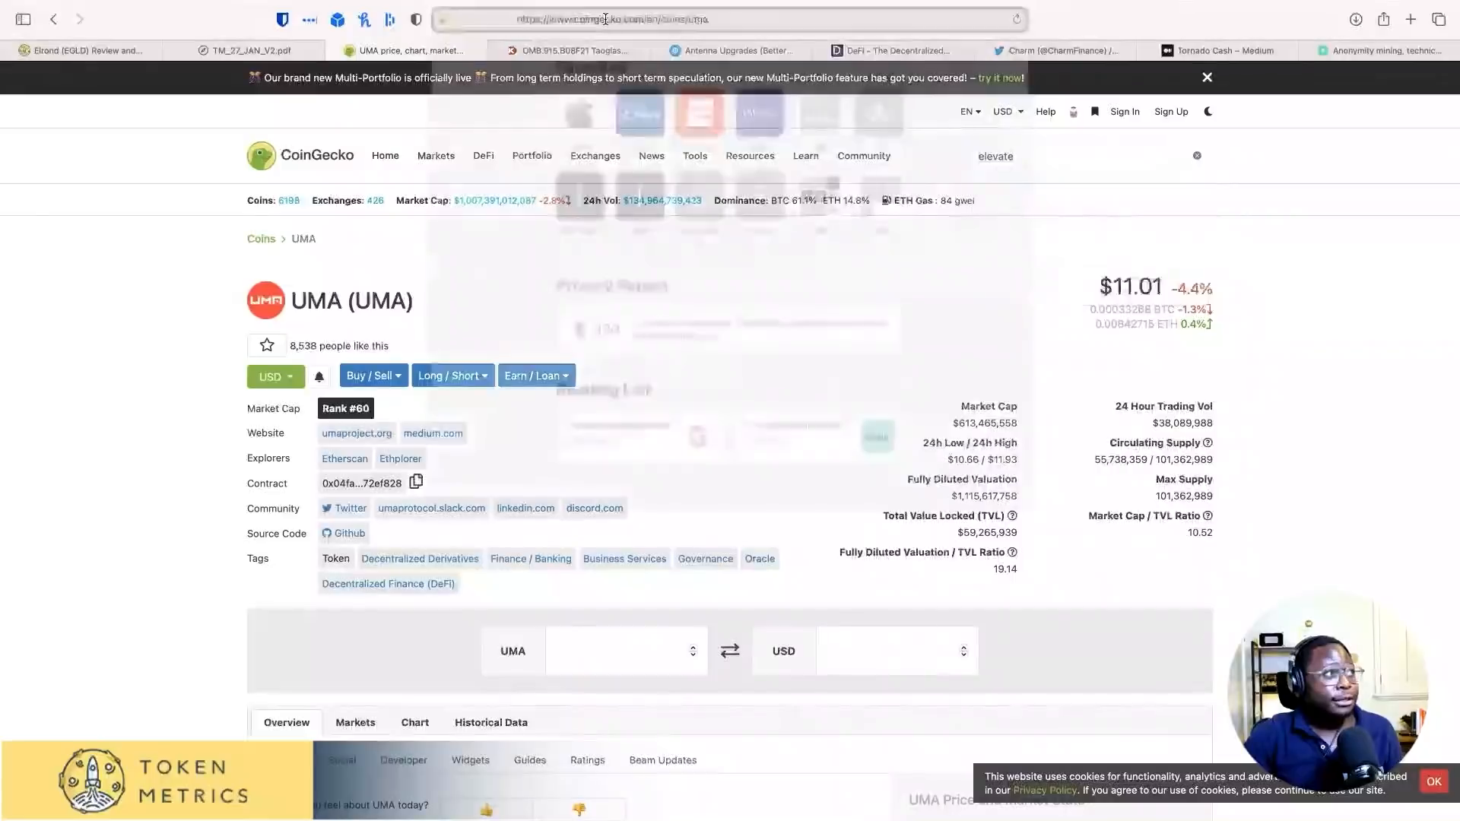
click(605, 19)
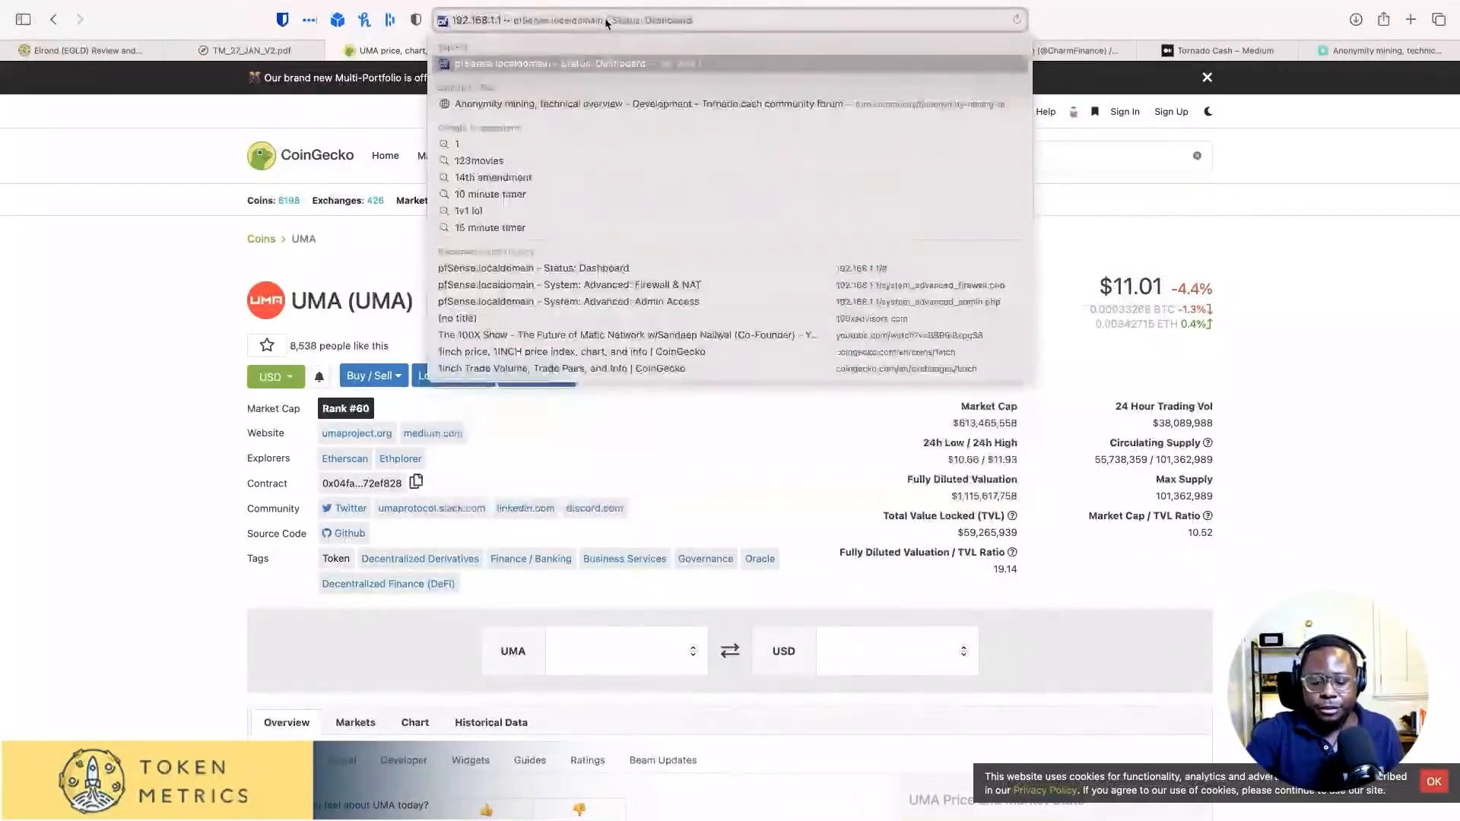
key(Escape)
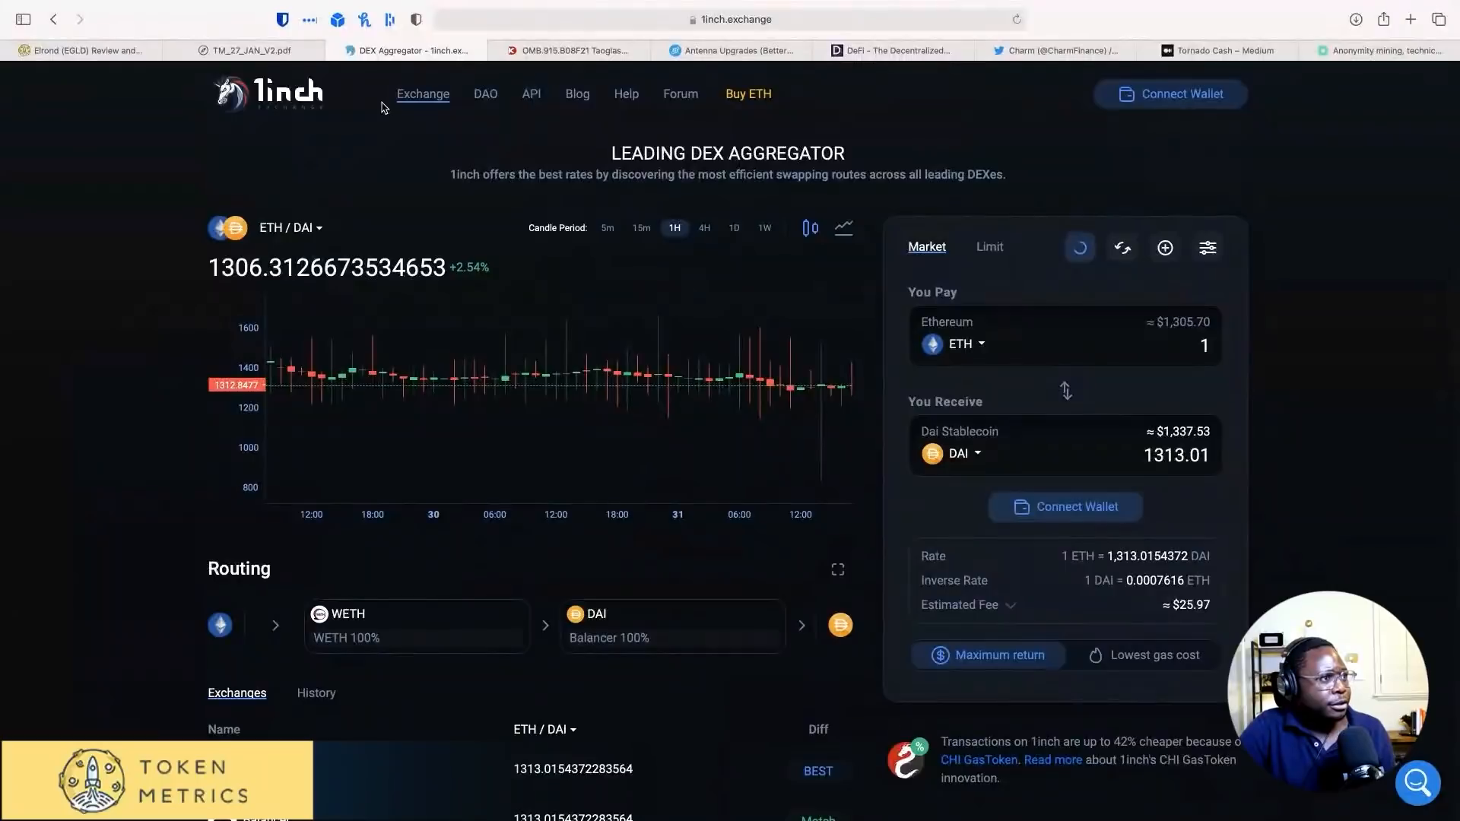
mouse_move(318, 191)
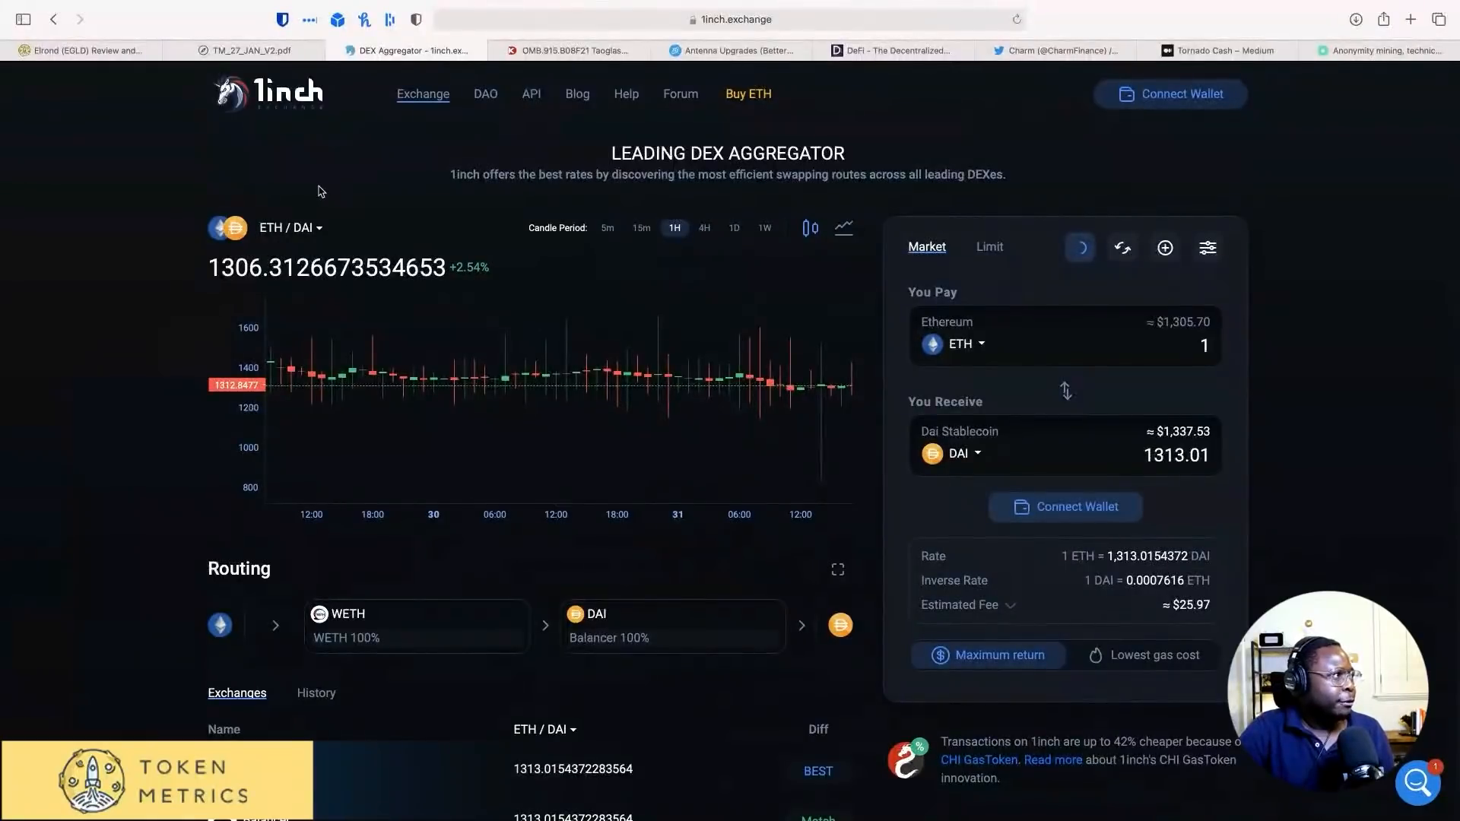
mouse_move(268, 122)
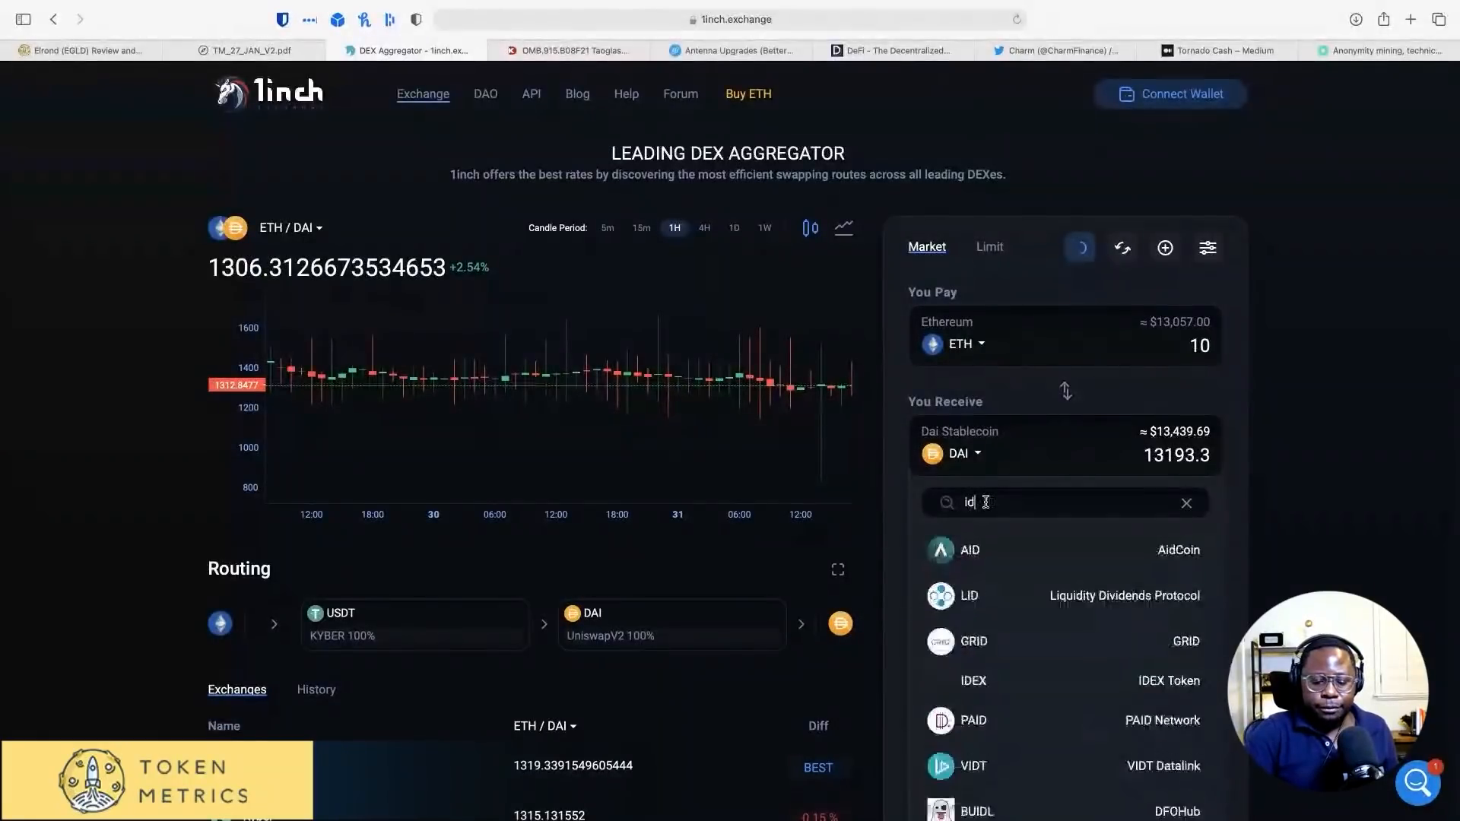
Step: Search 'idle' (nothing found), then search 'perp' and pick Perpetual (PERP) as the received token
text(le)
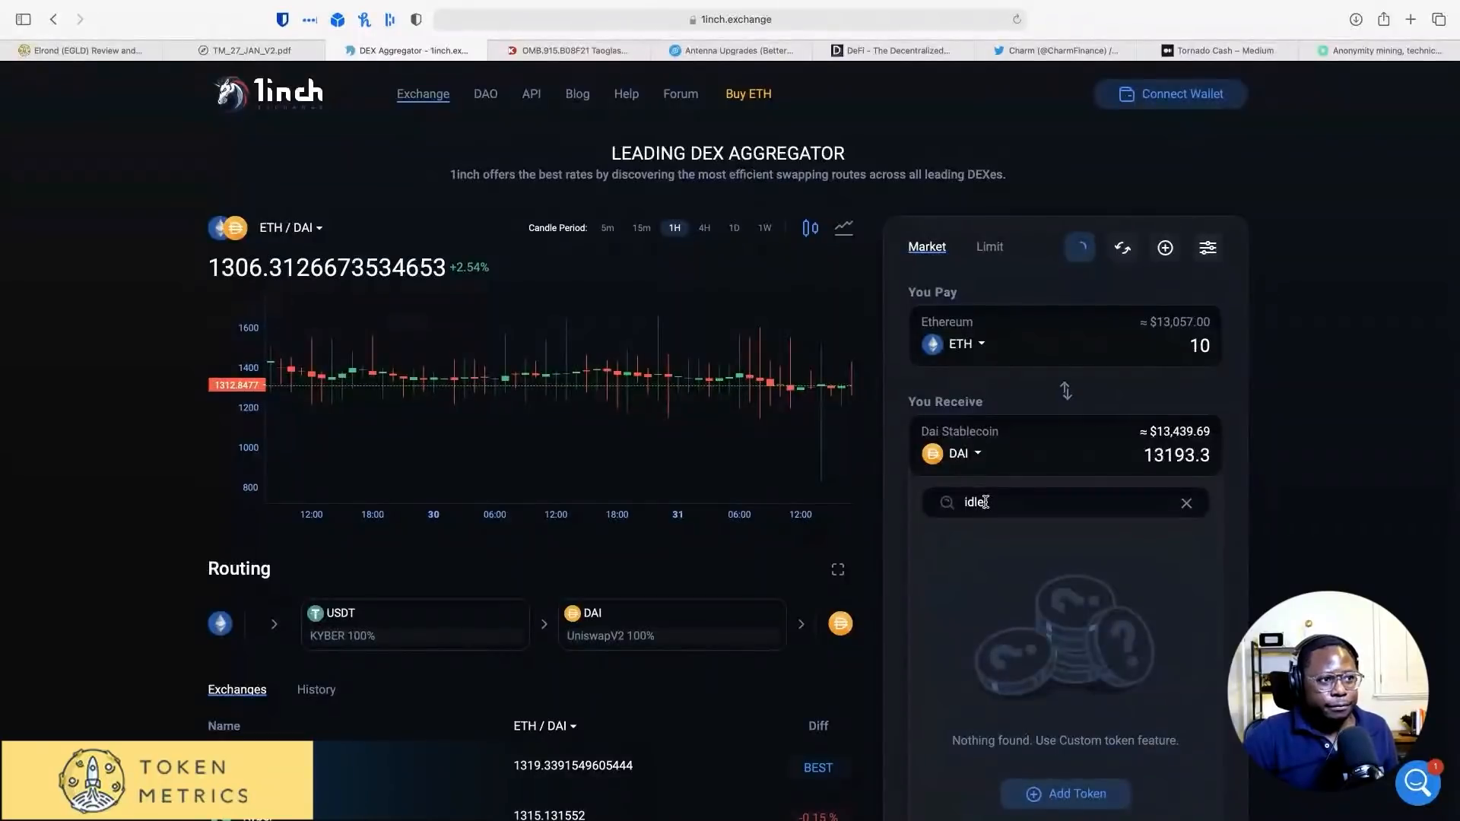
key(Backspace)
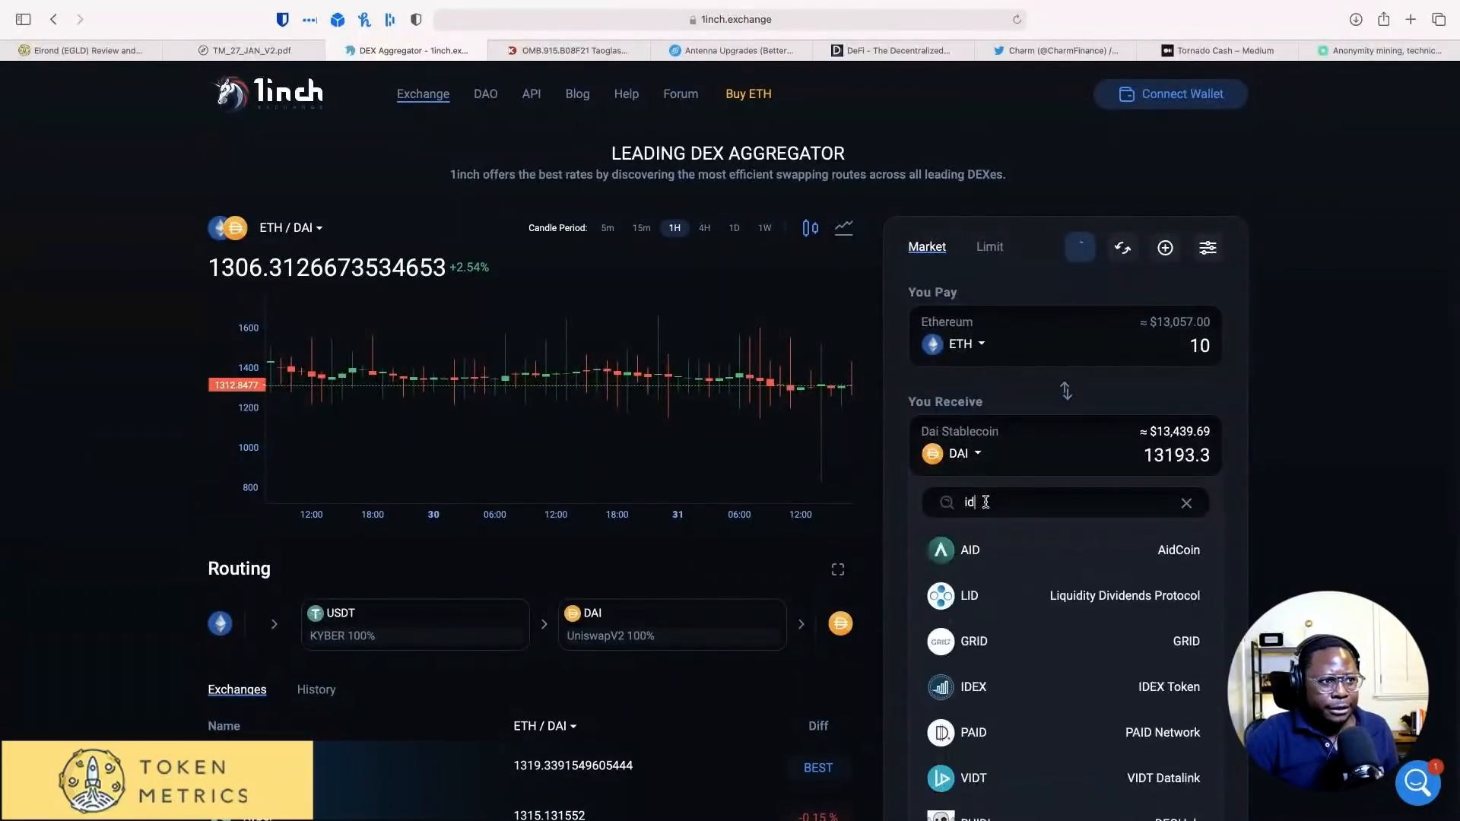
text(perl)
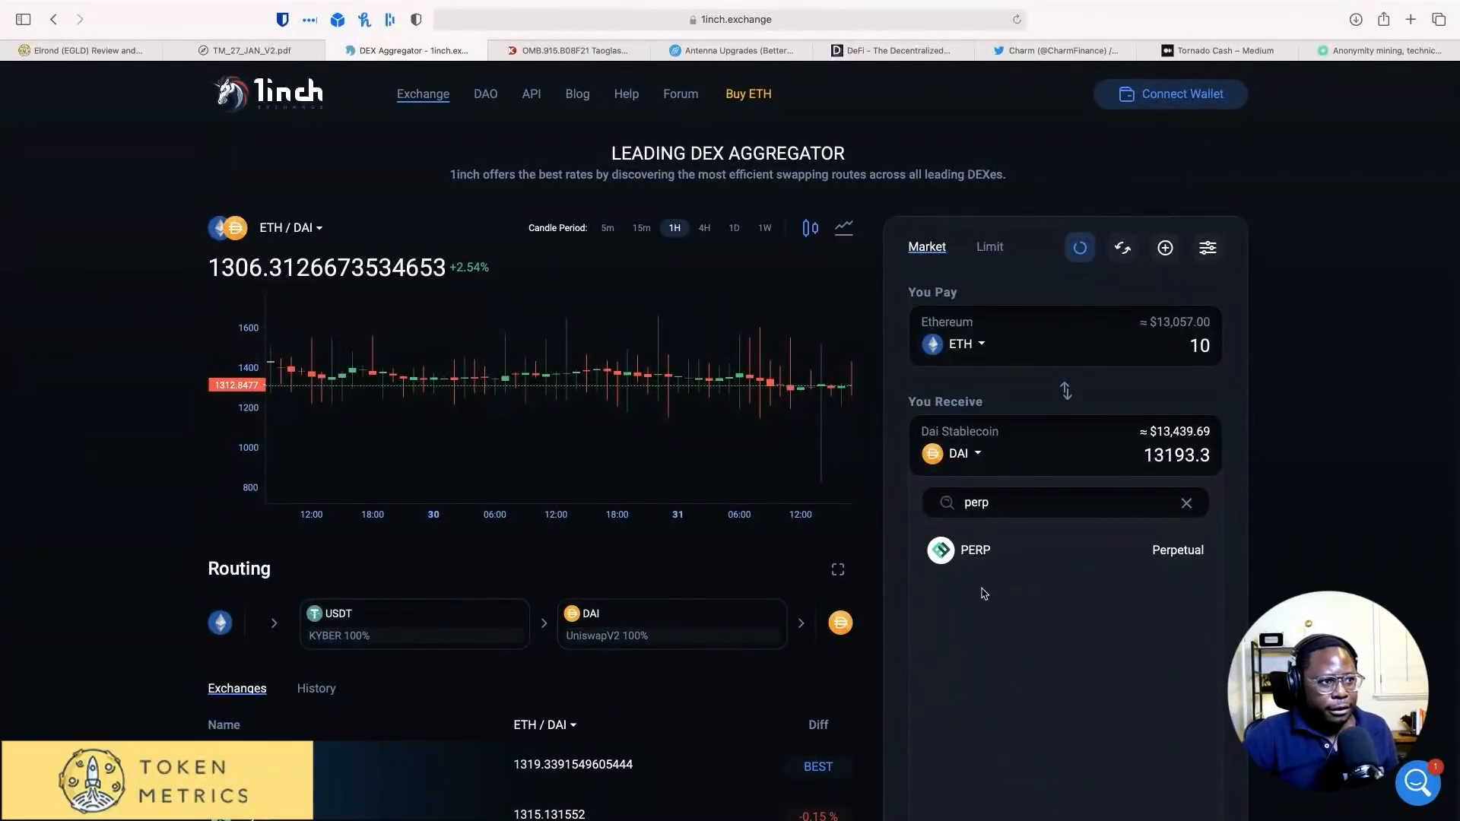
click(975, 549)
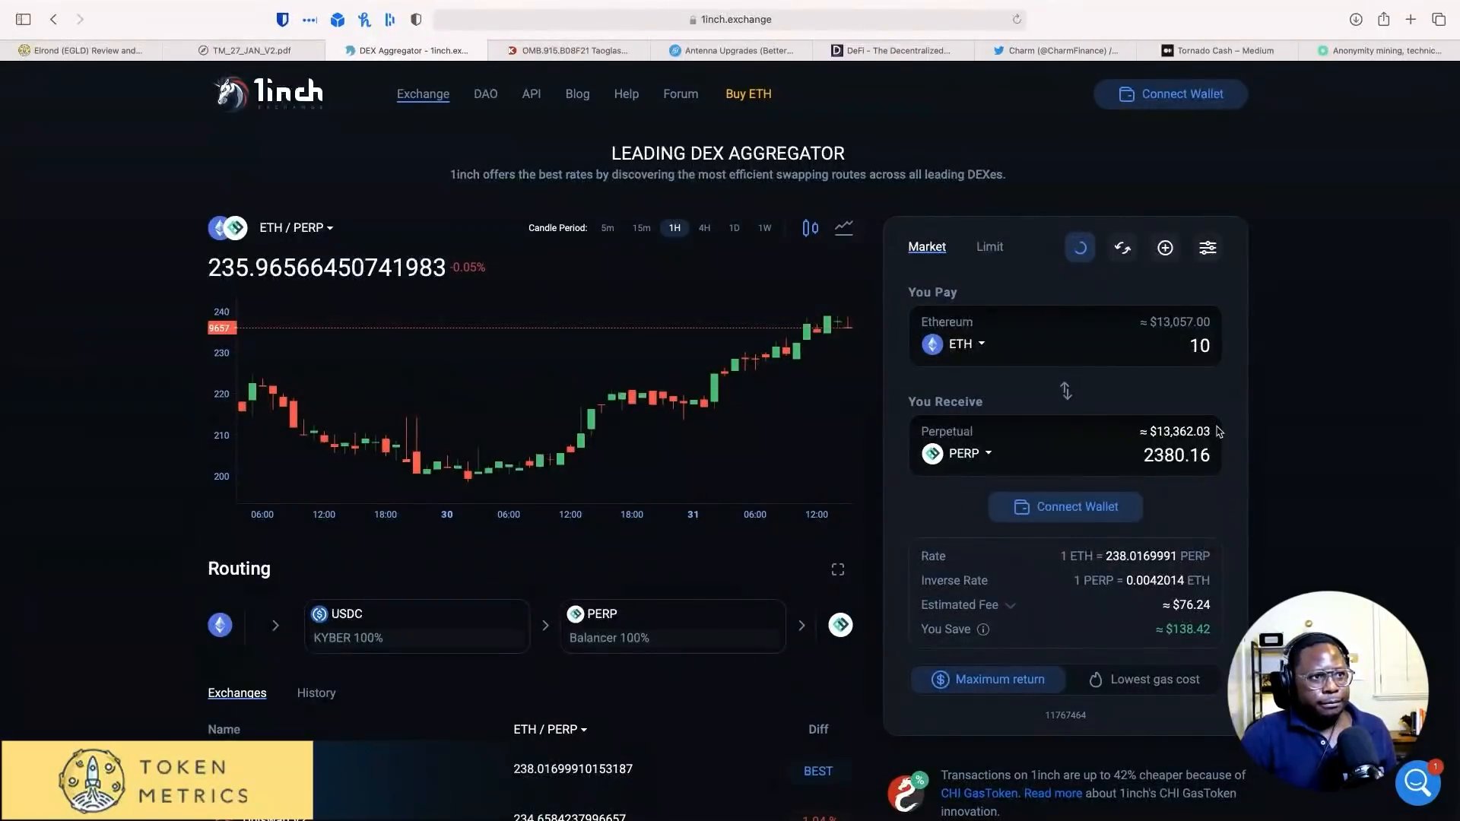
mouse_move(1280, 347)
text(0)
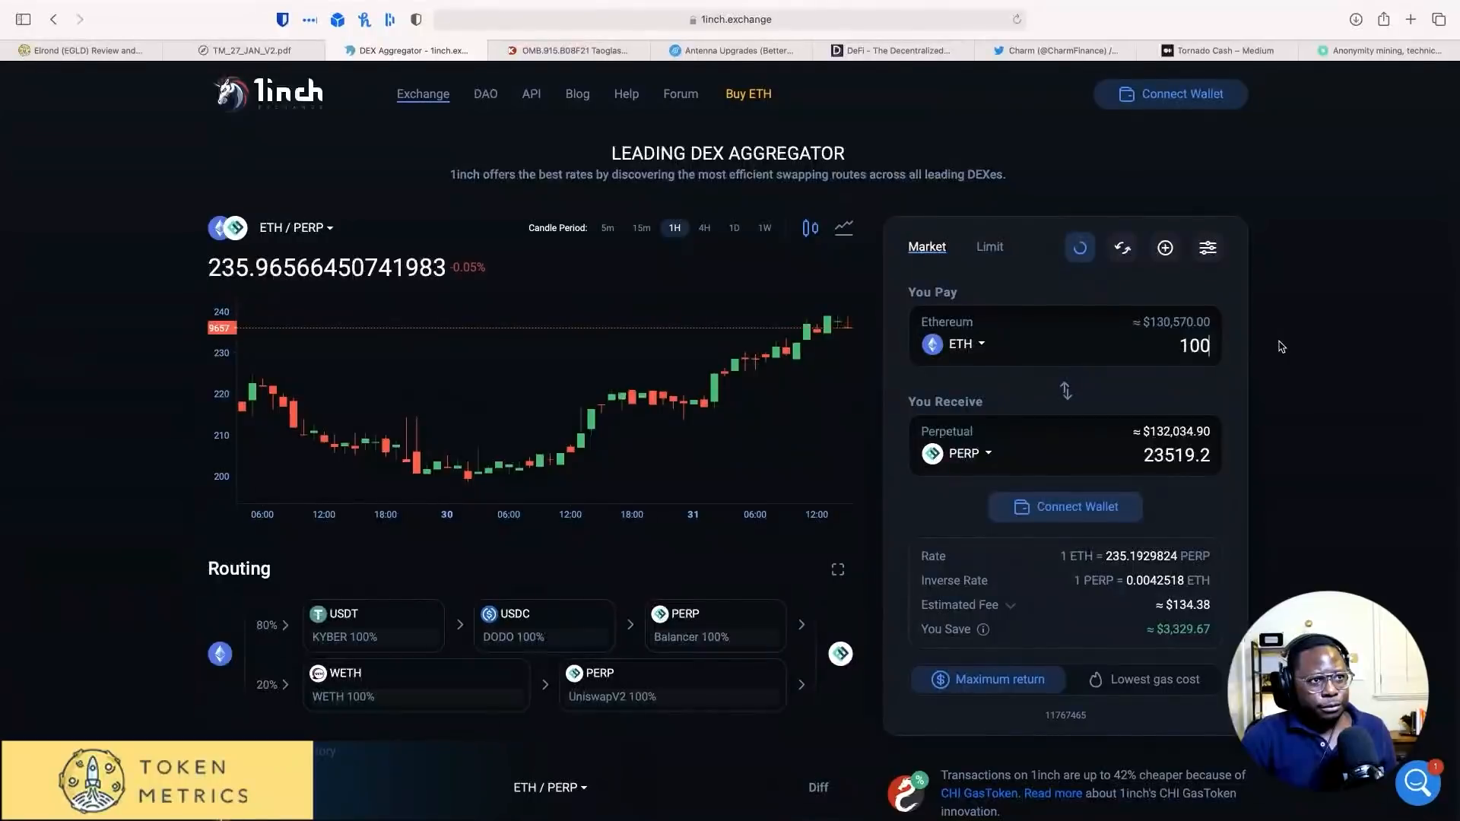
mouse_move(1305, 379)
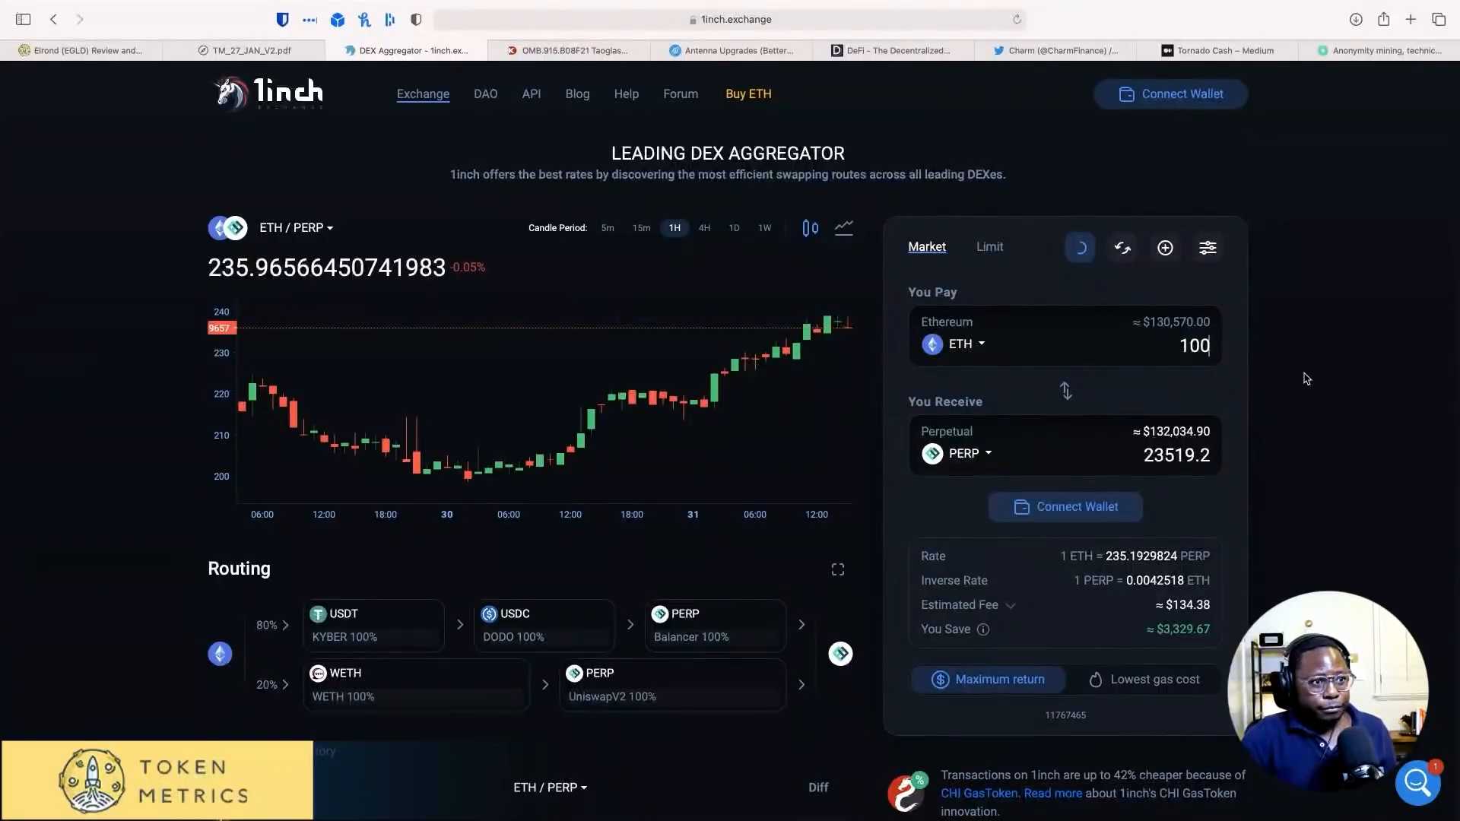
mouse_move(1233, 443)
text(0)
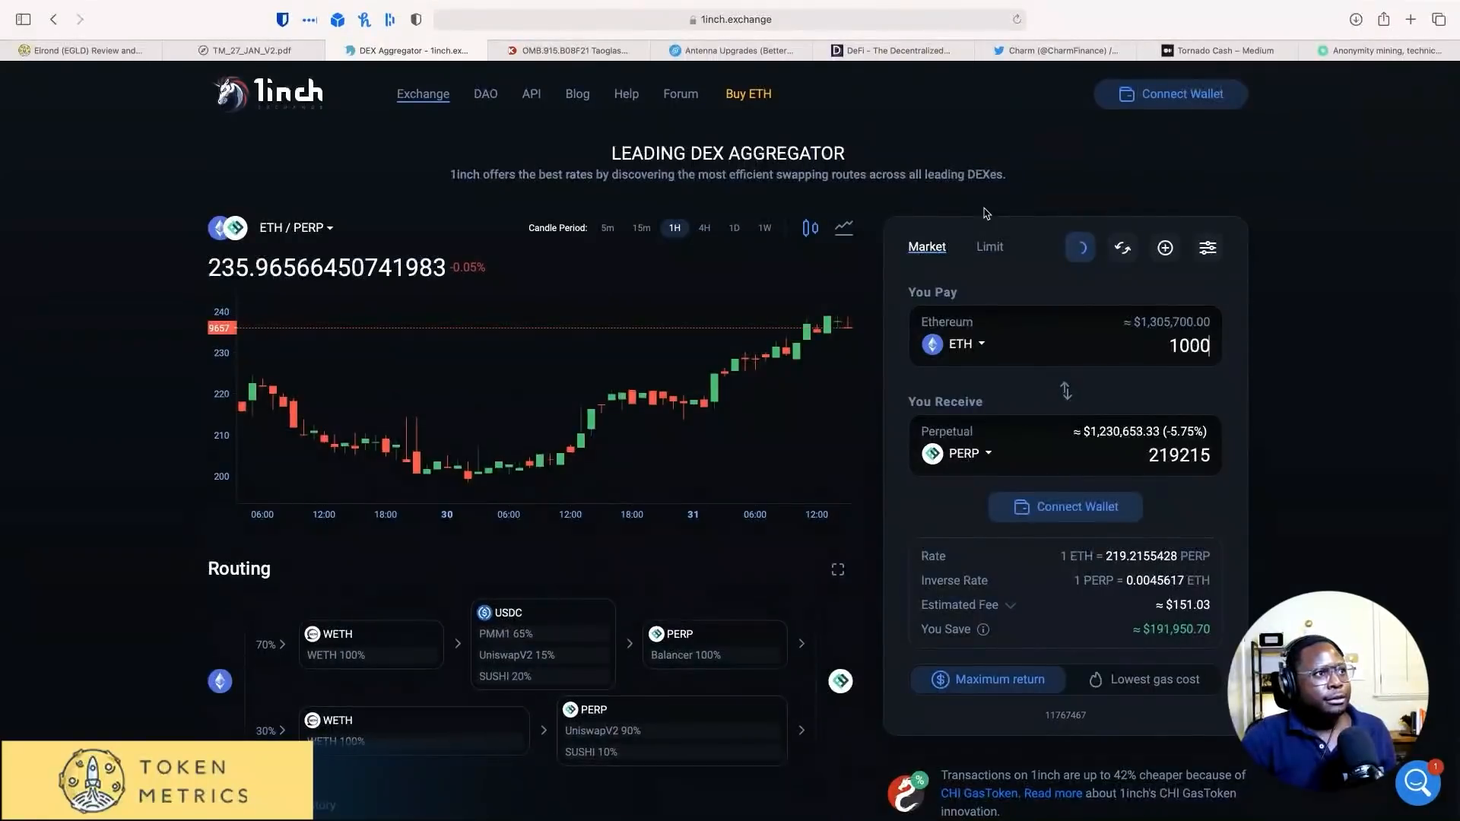
Step: Review the Routing and Exchanges panels for the 1000 ETH to PERP split-route quote
scroll(down, 3)
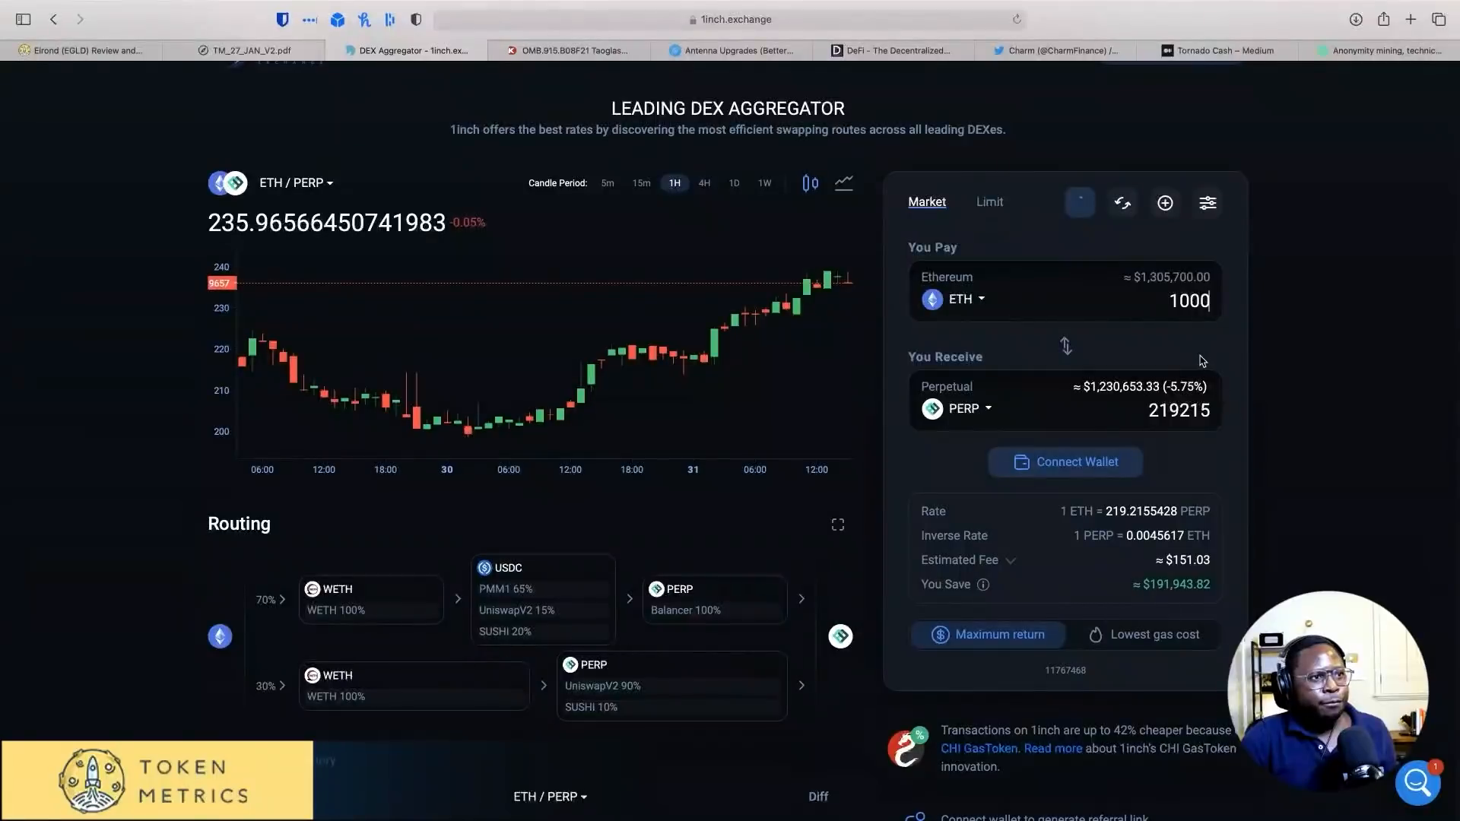
click(1079, 202)
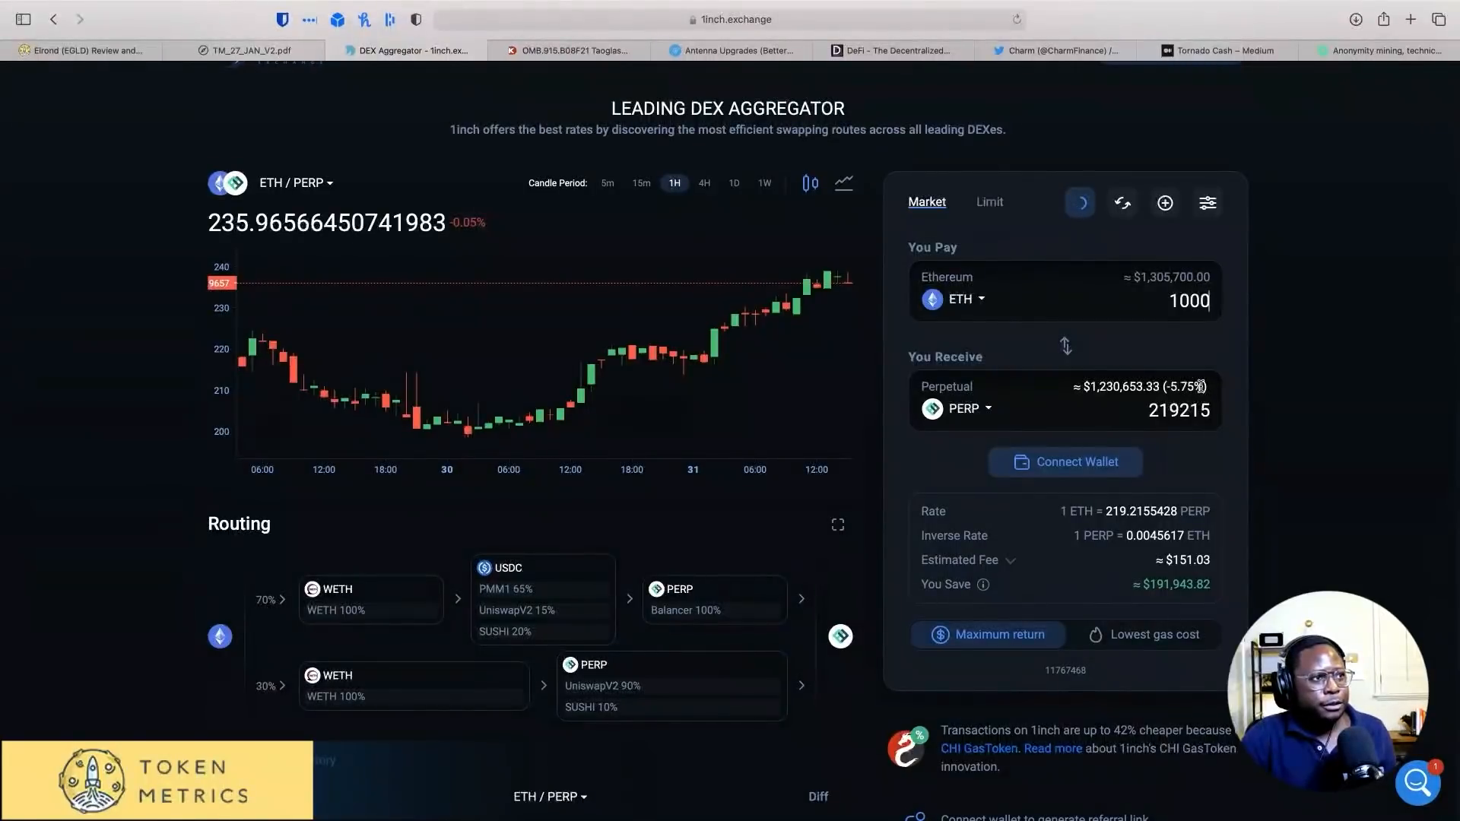
mouse_move(947, 503)
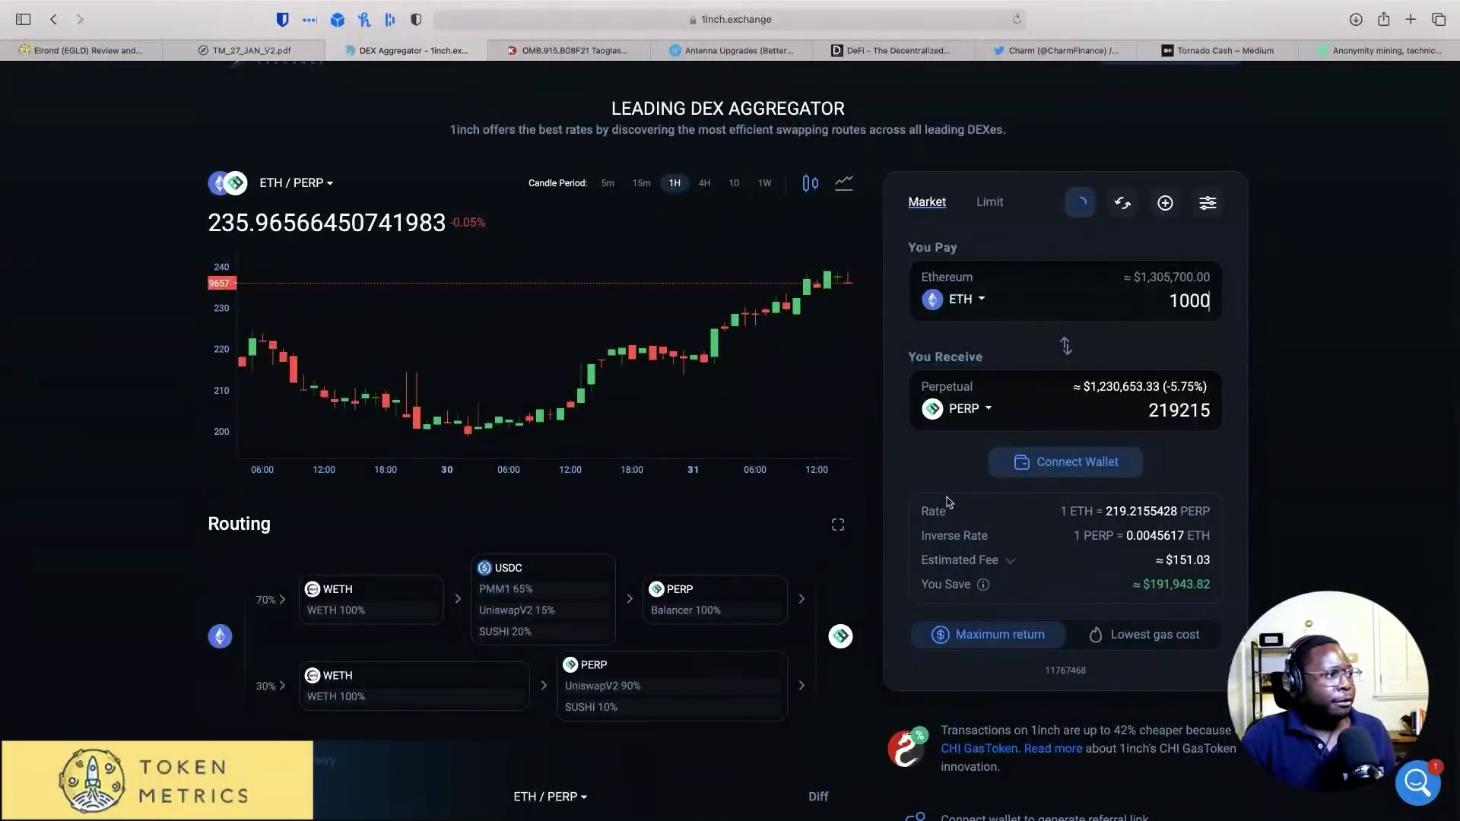
scroll(down, 3)
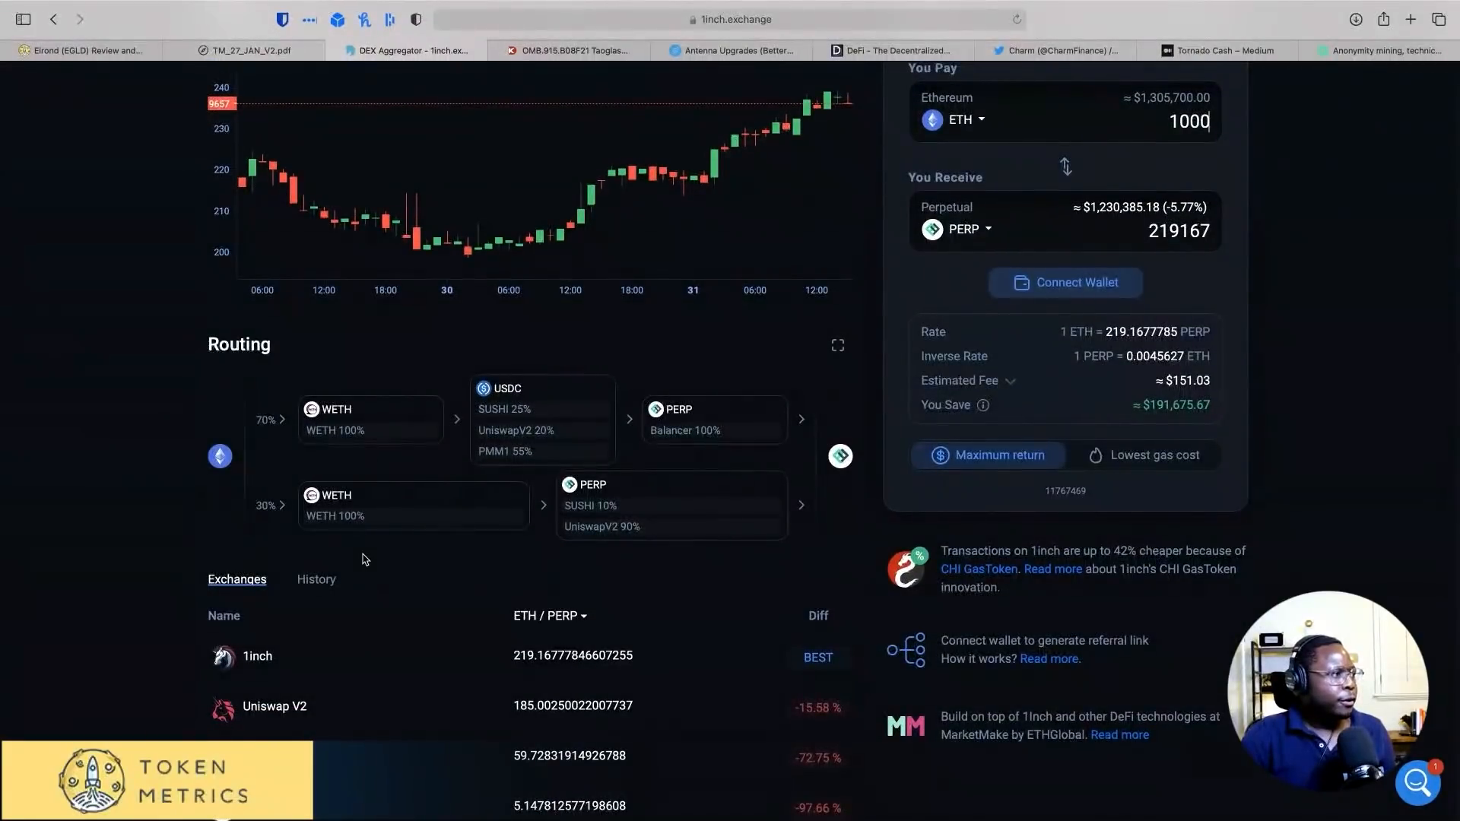
mouse_move(279, 433)
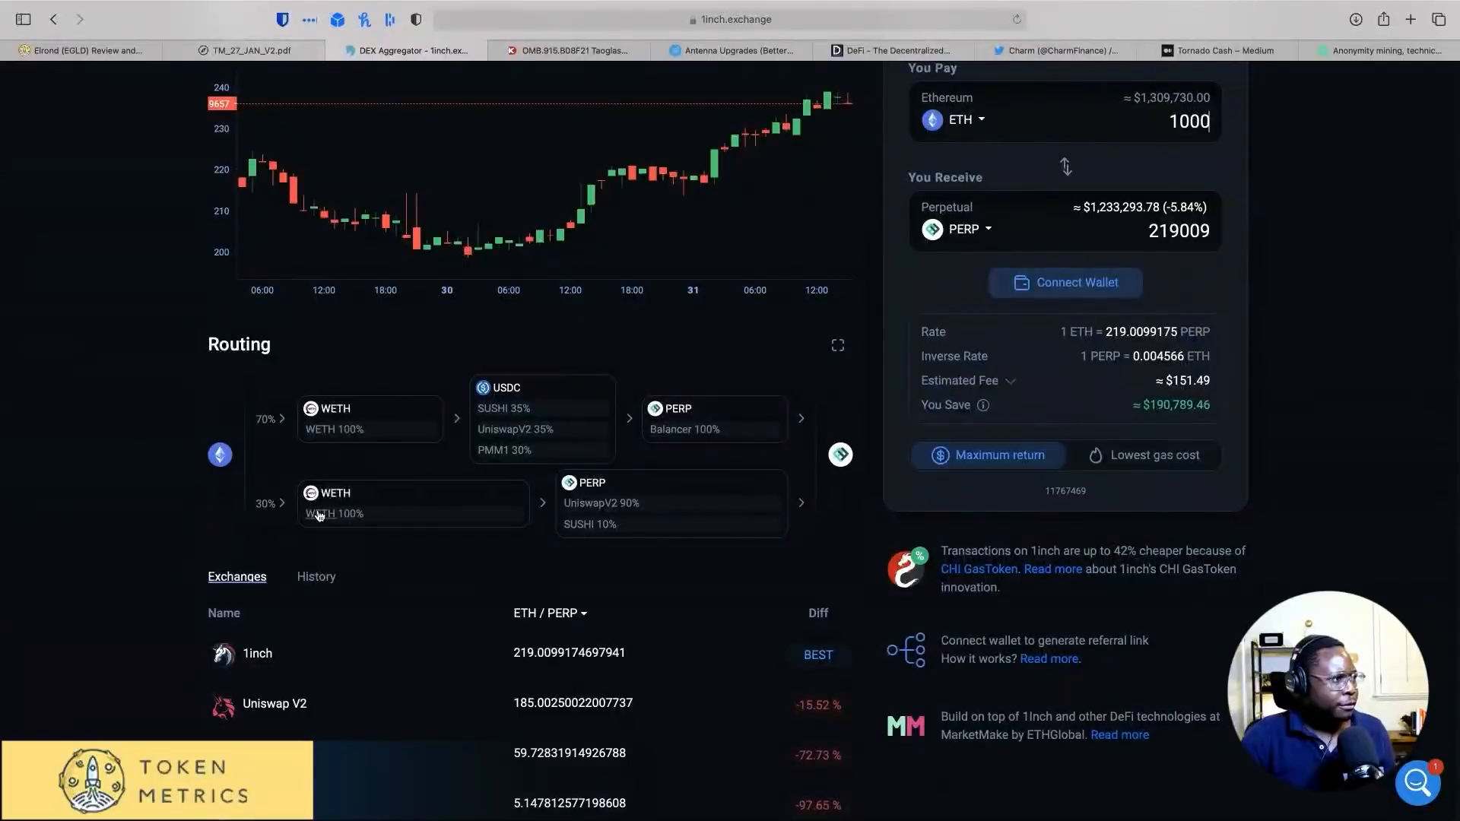
mouse_move(625, 499)
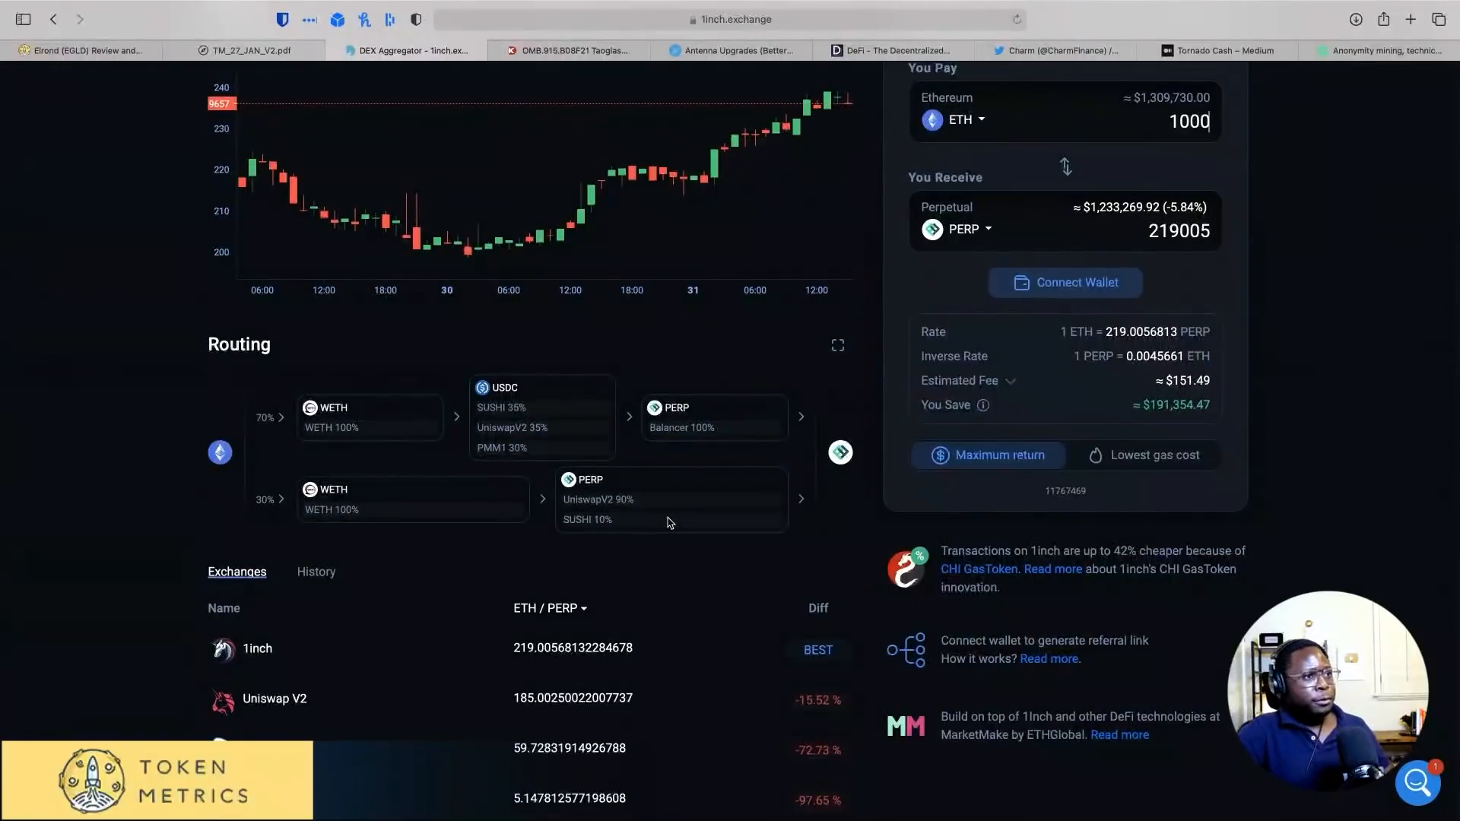
mouse_move(662, 587)
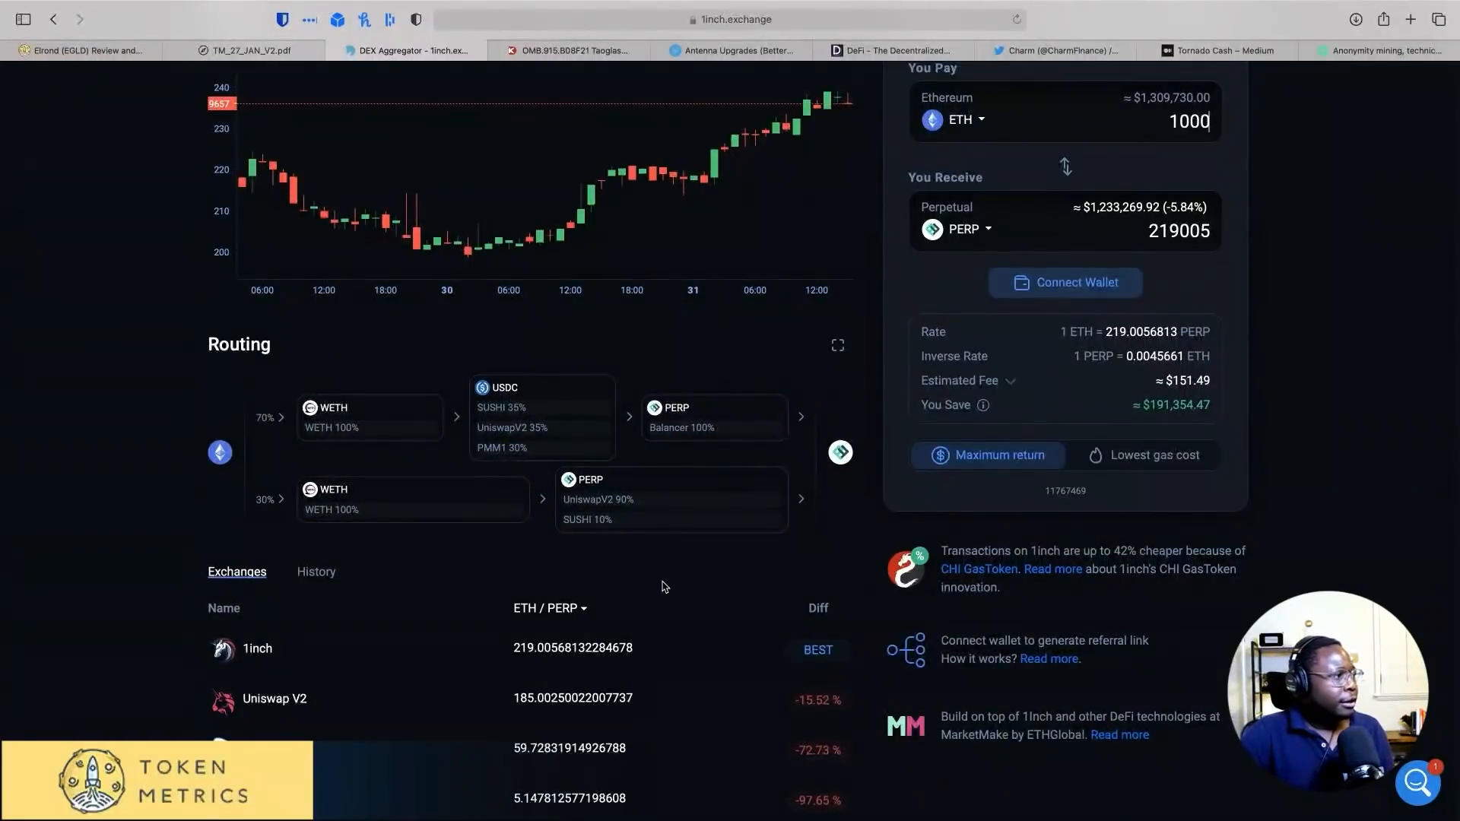
scroll(down, 3)
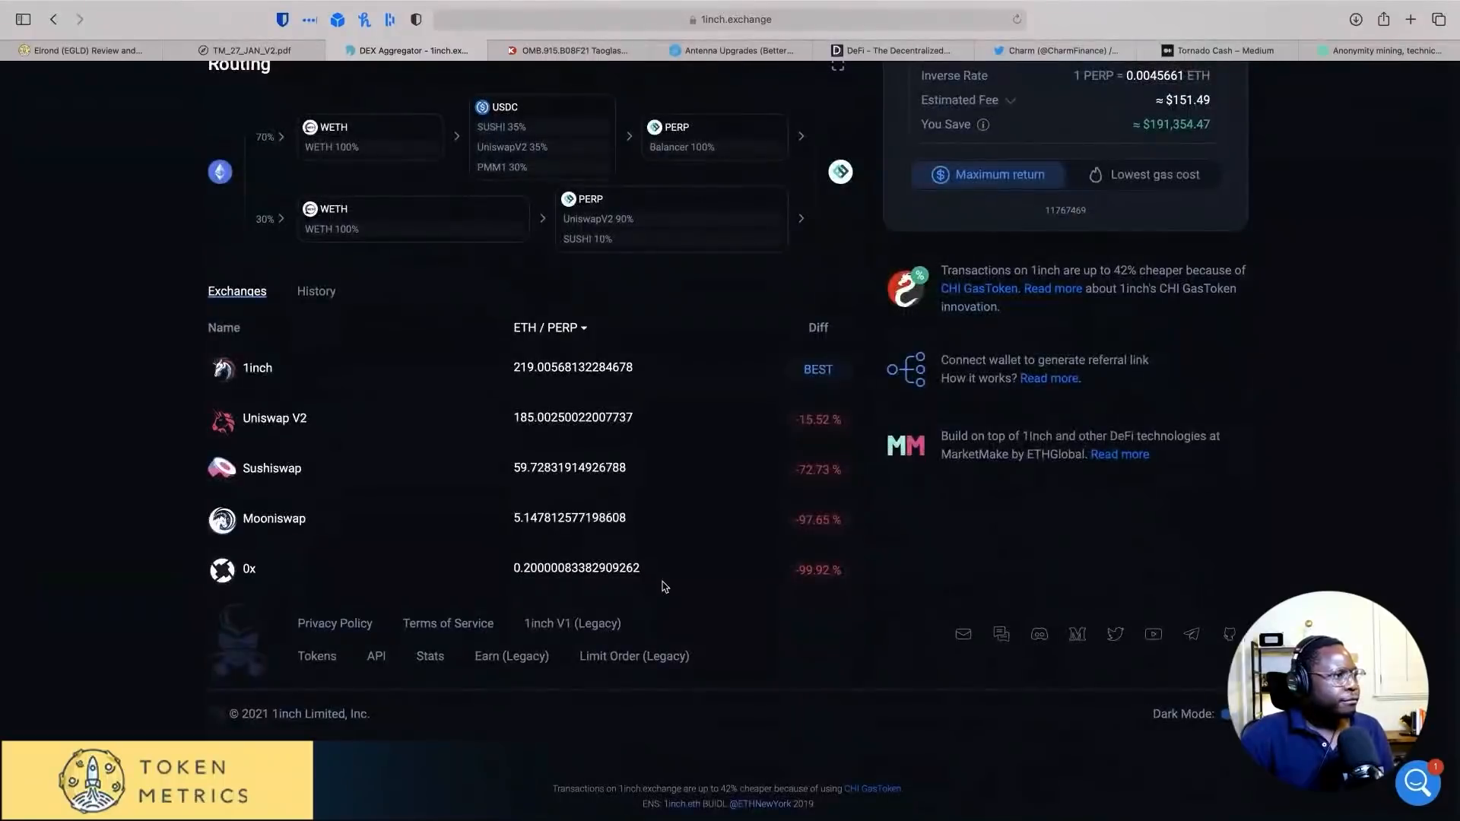
mouse_move(661, 466)
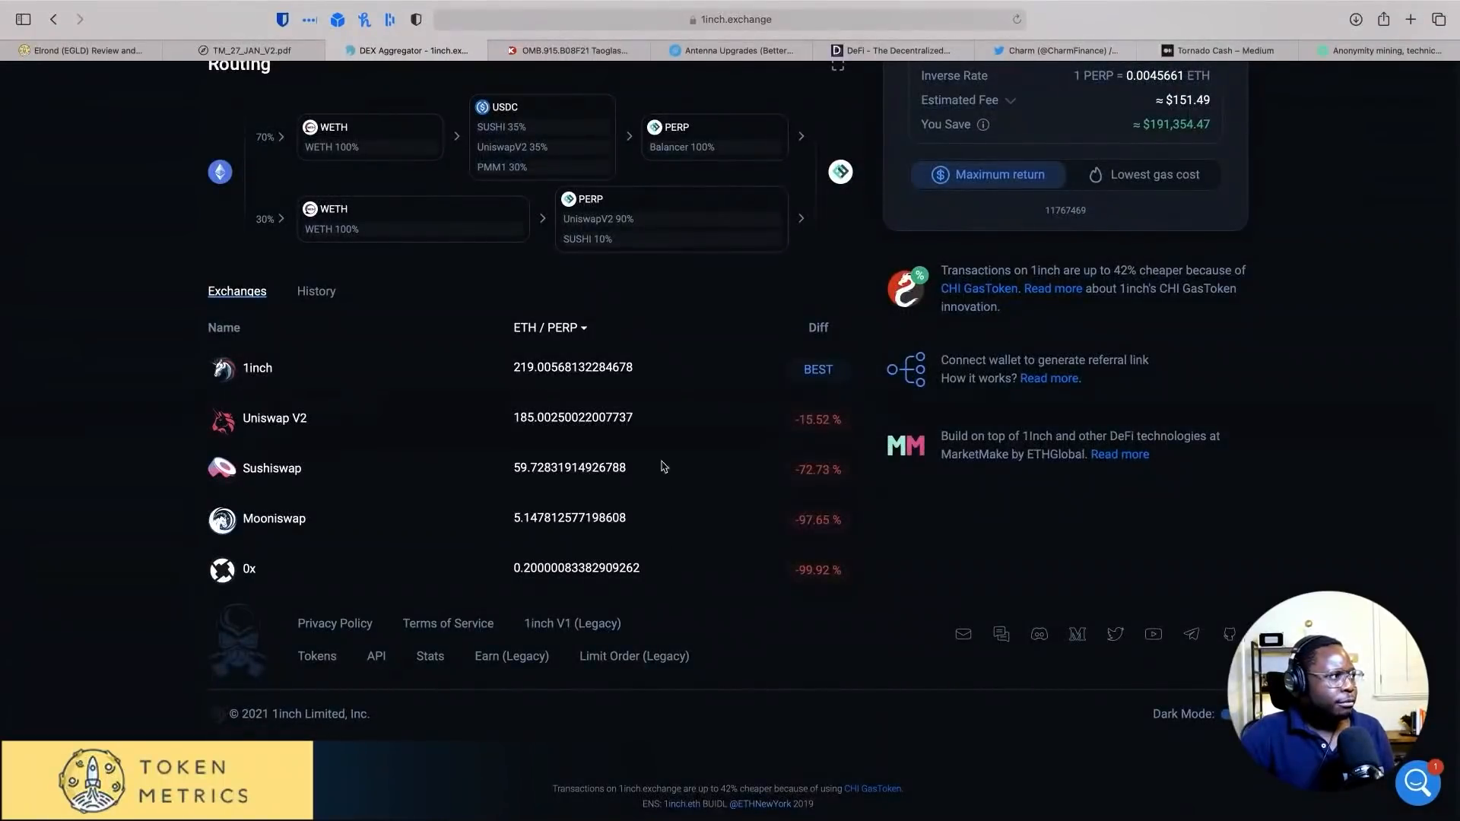
scroll(up, 3)
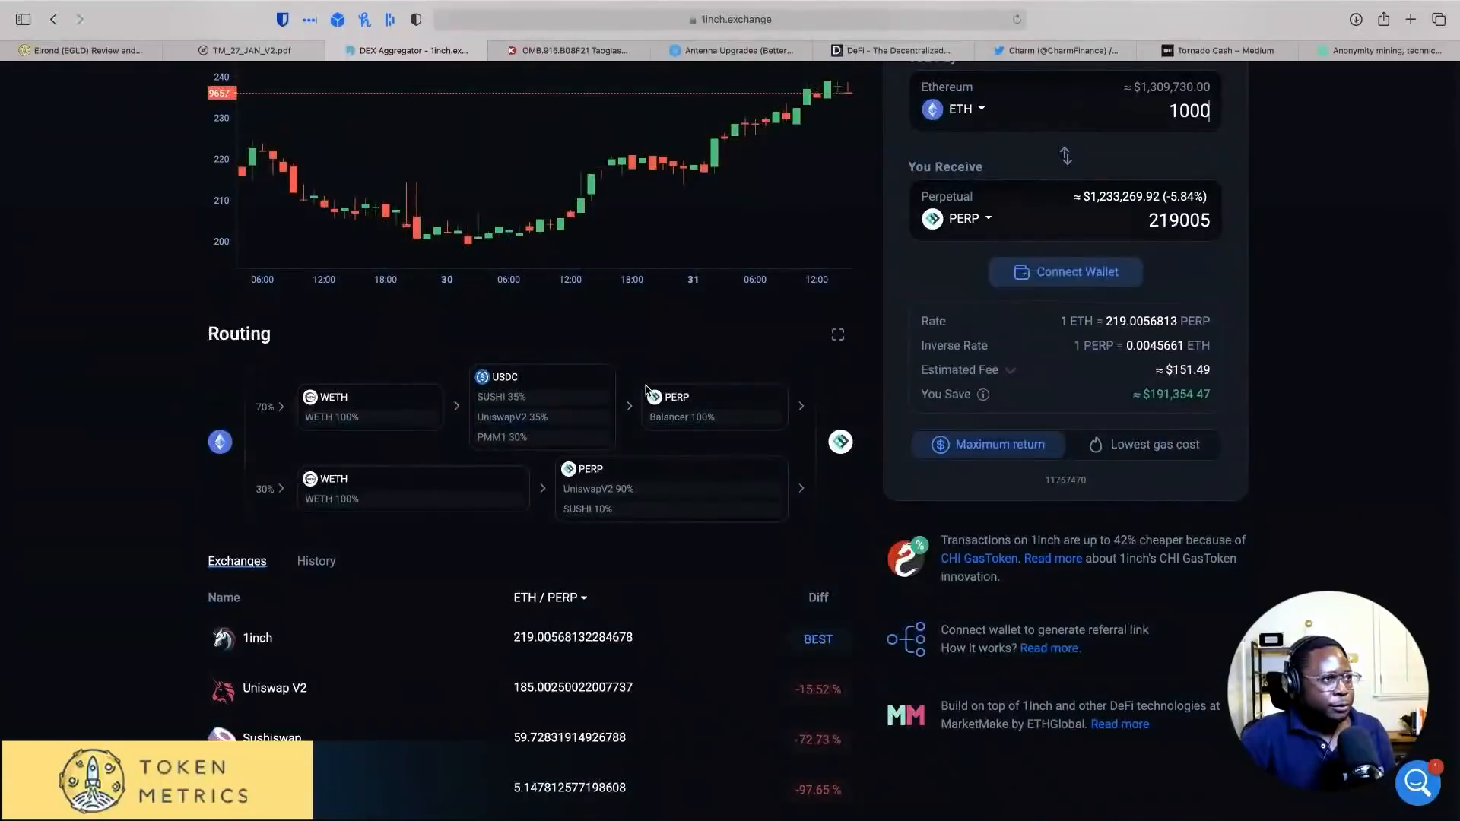
scroll(up, 3)
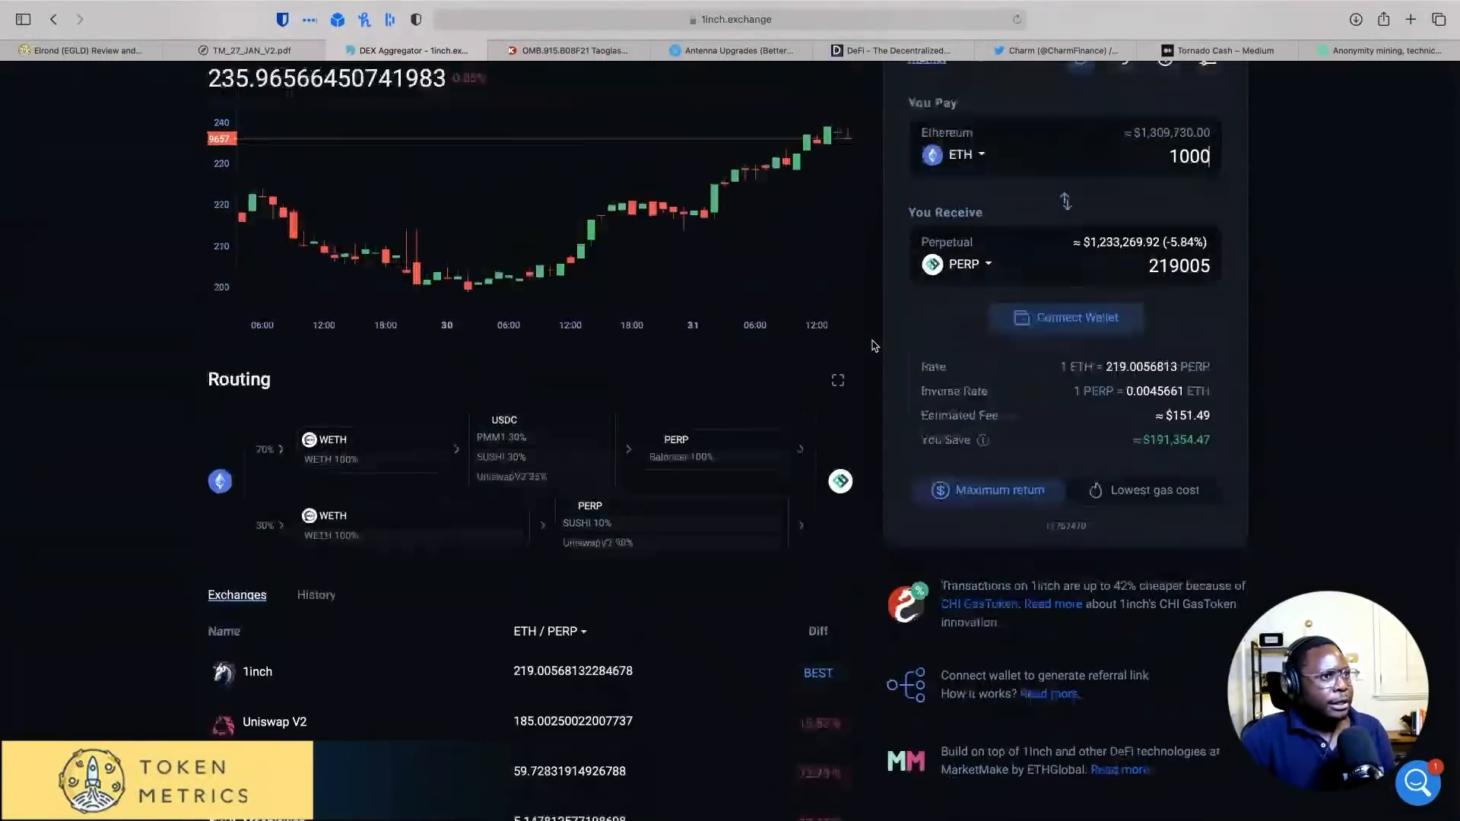
scroll(up, 3)
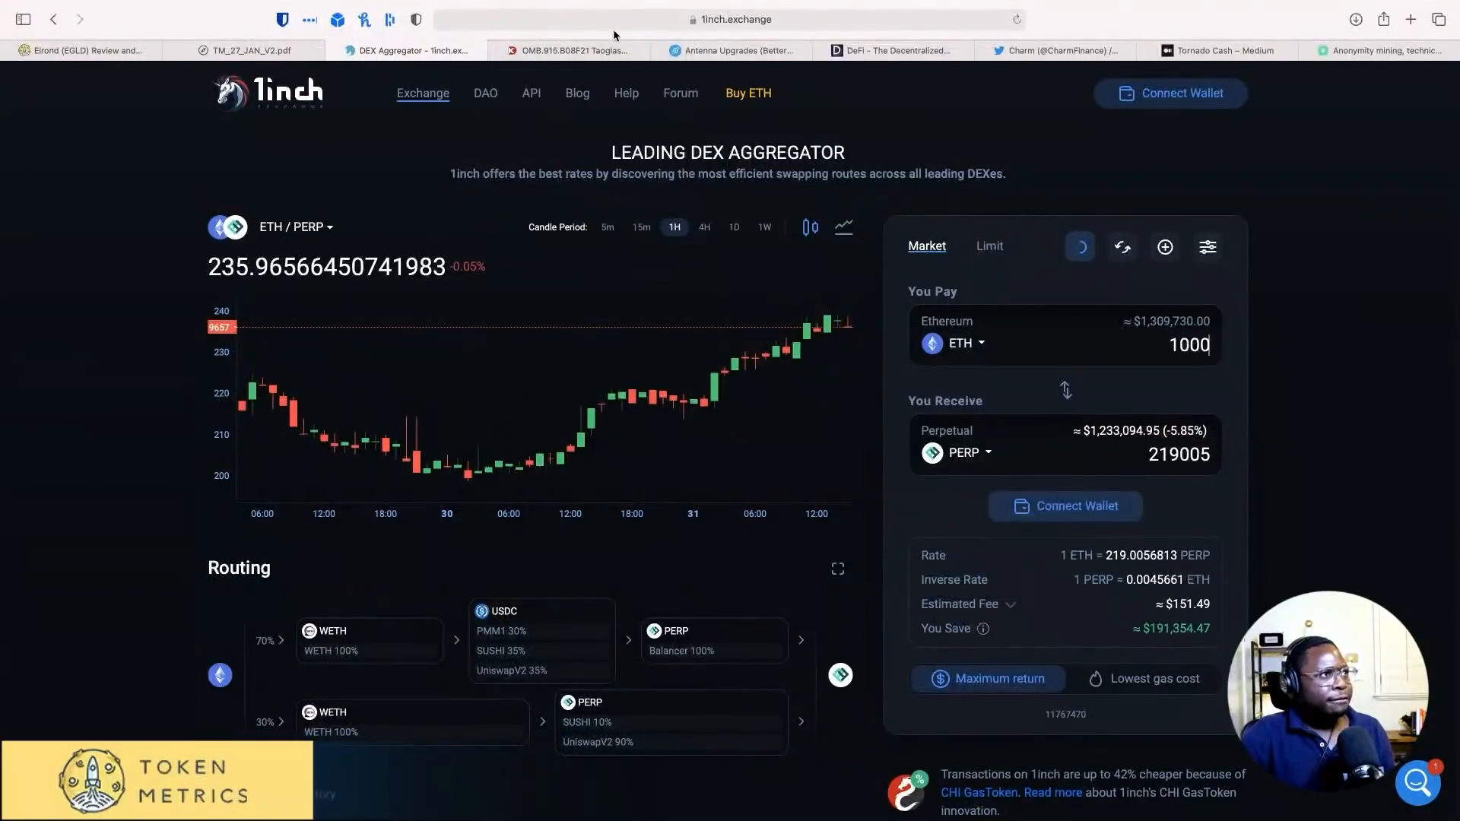
mouse_move(642, 208)
text(paraswap)
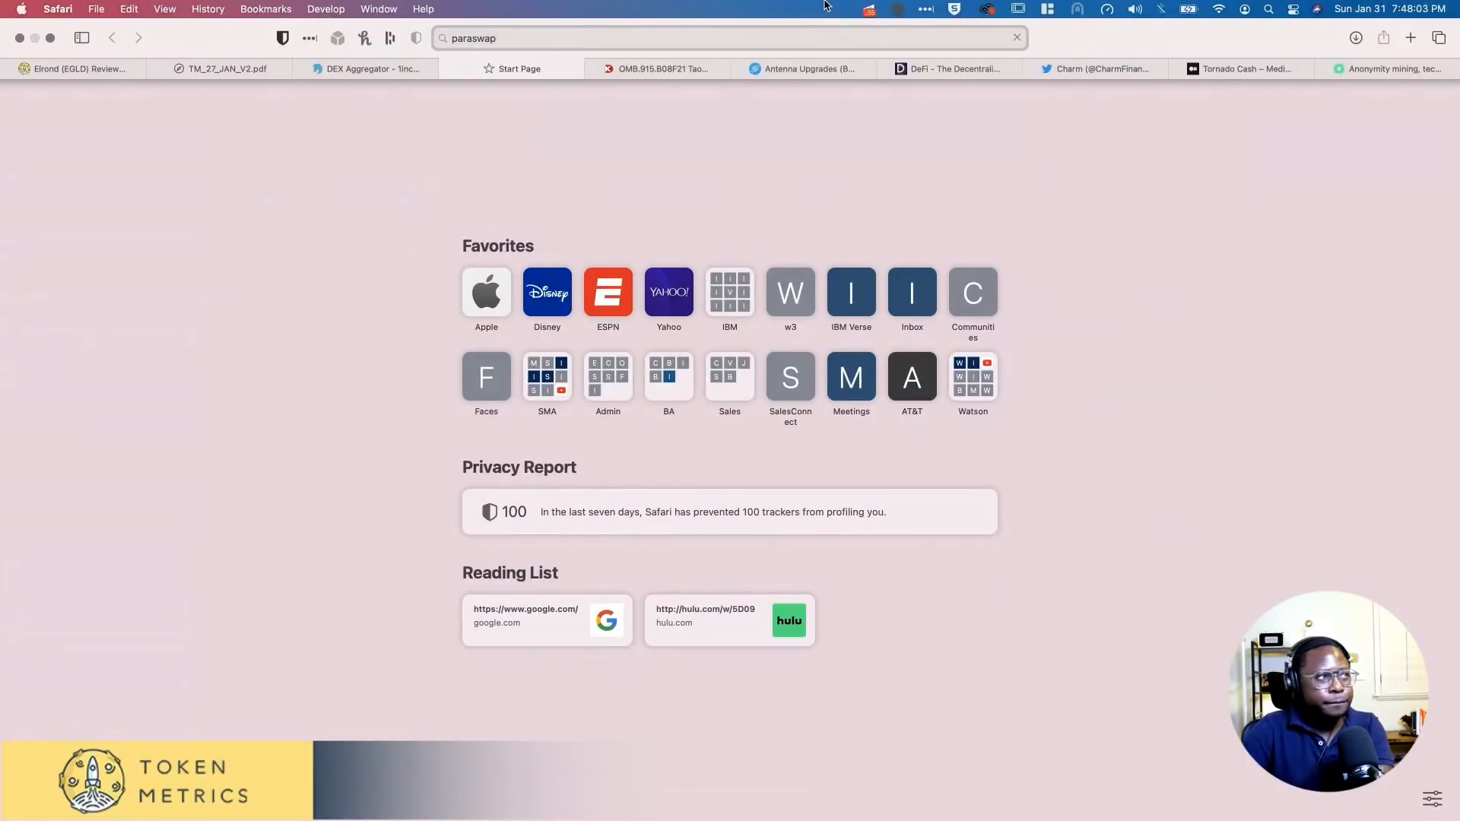
Step: Search Google for 'paraswap' and open the 'ParaSwap - Solving Liquidity for Crypto' result
key(Return)
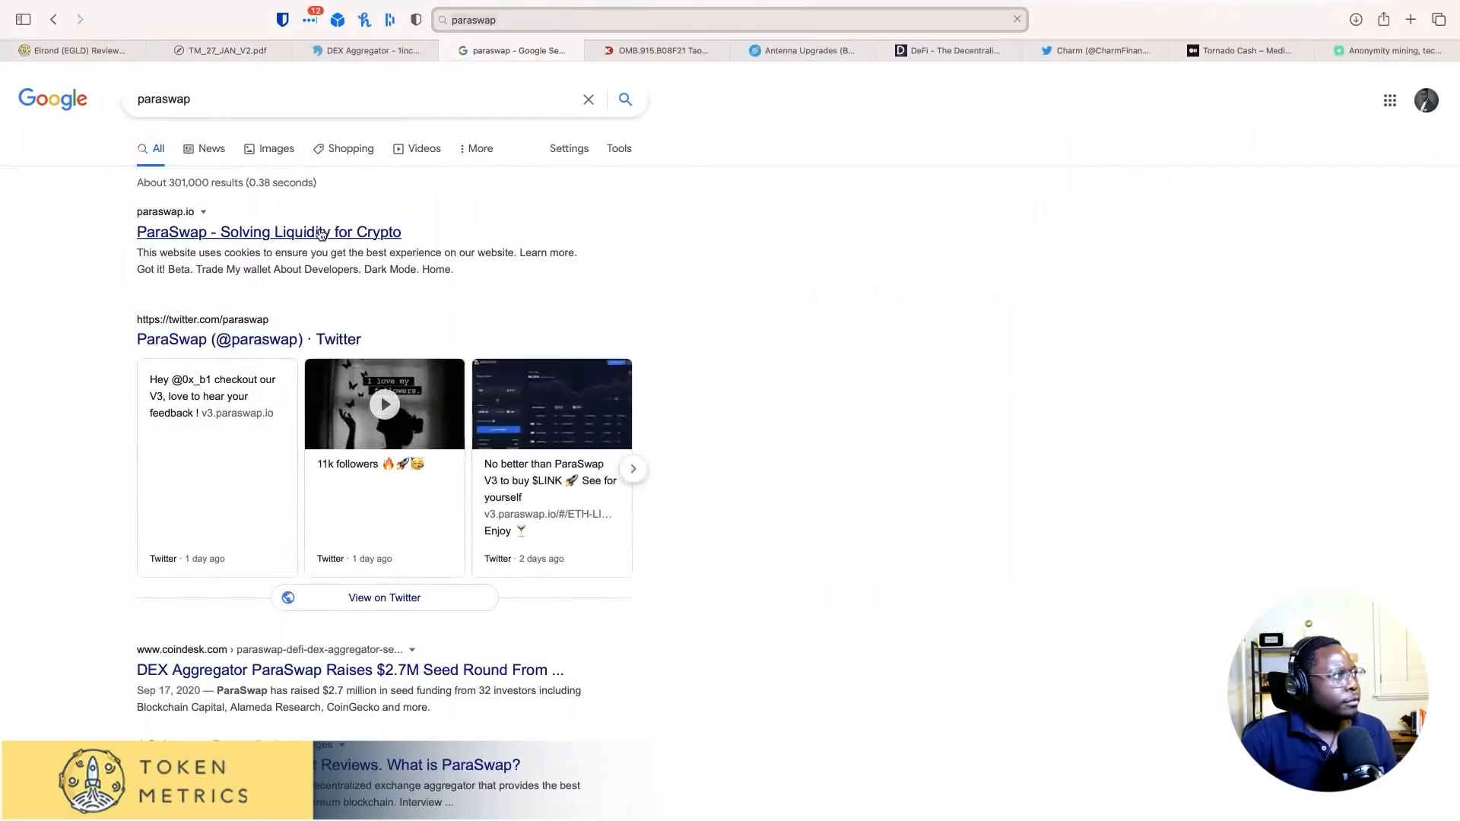
click(267, 231)
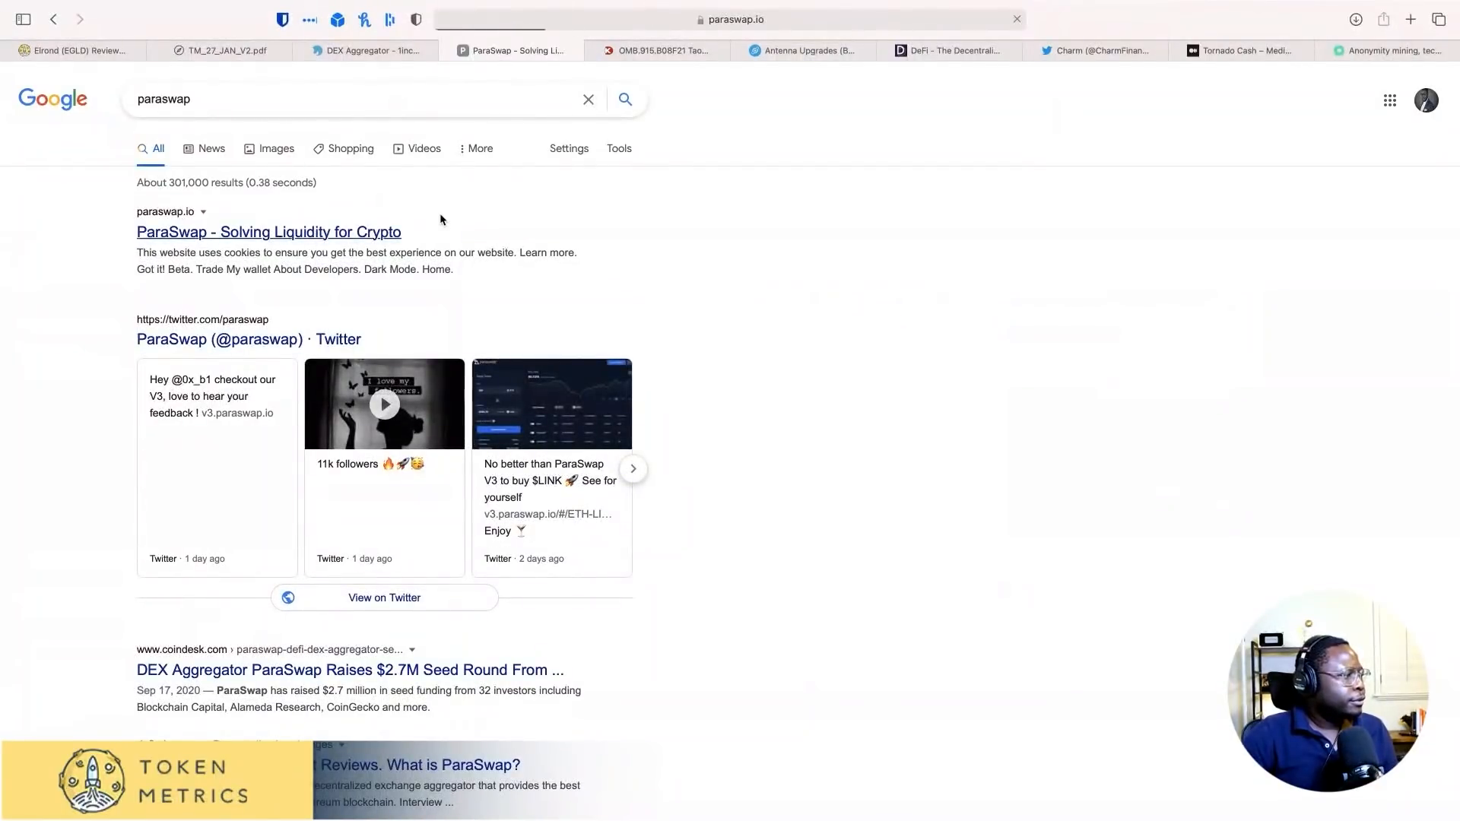
click(268, 231)
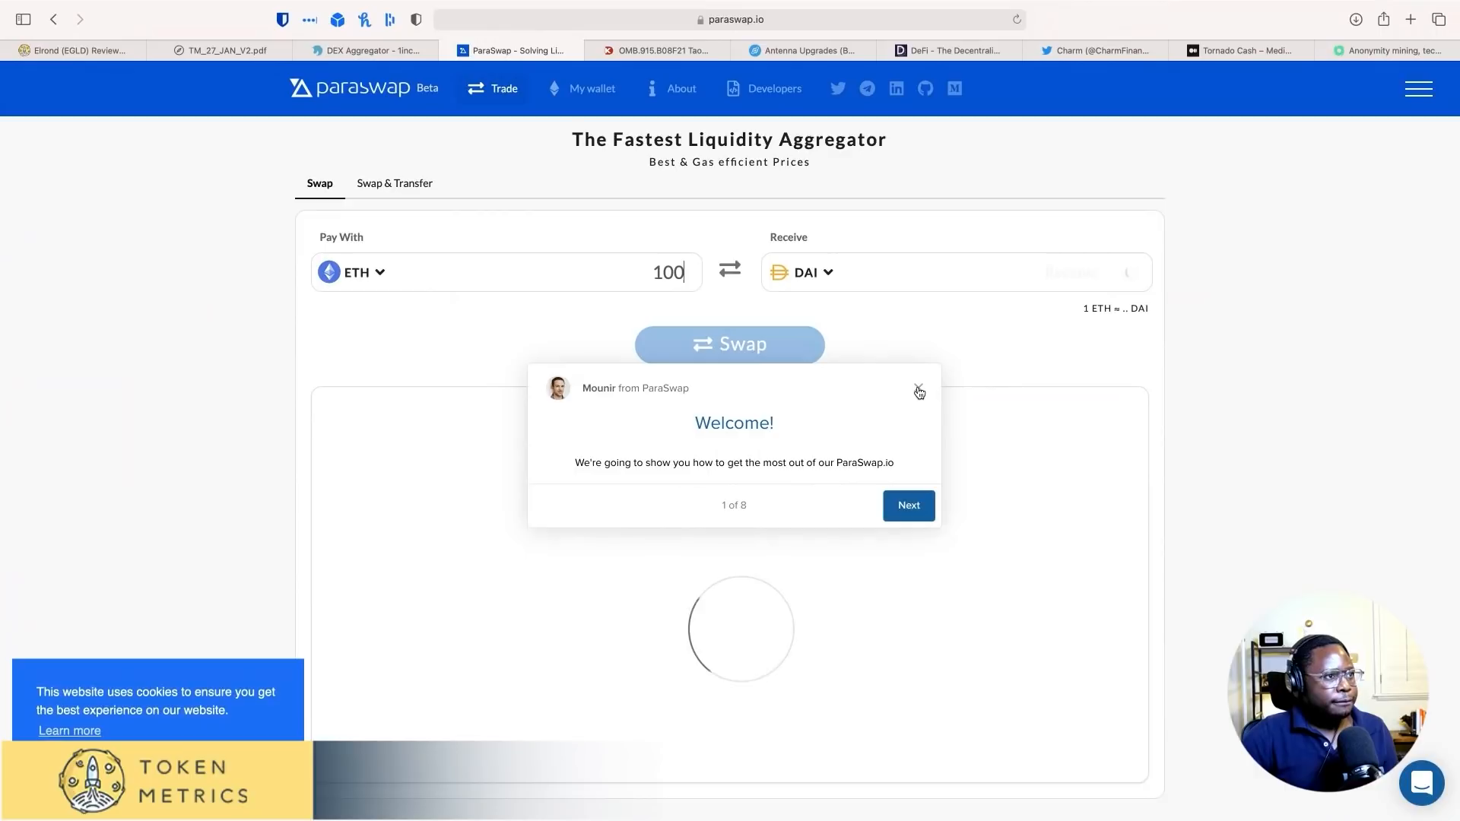
Step: Dismiss the welcome tour and set IDLE as the token received for 100 ETH
click(919, 391)
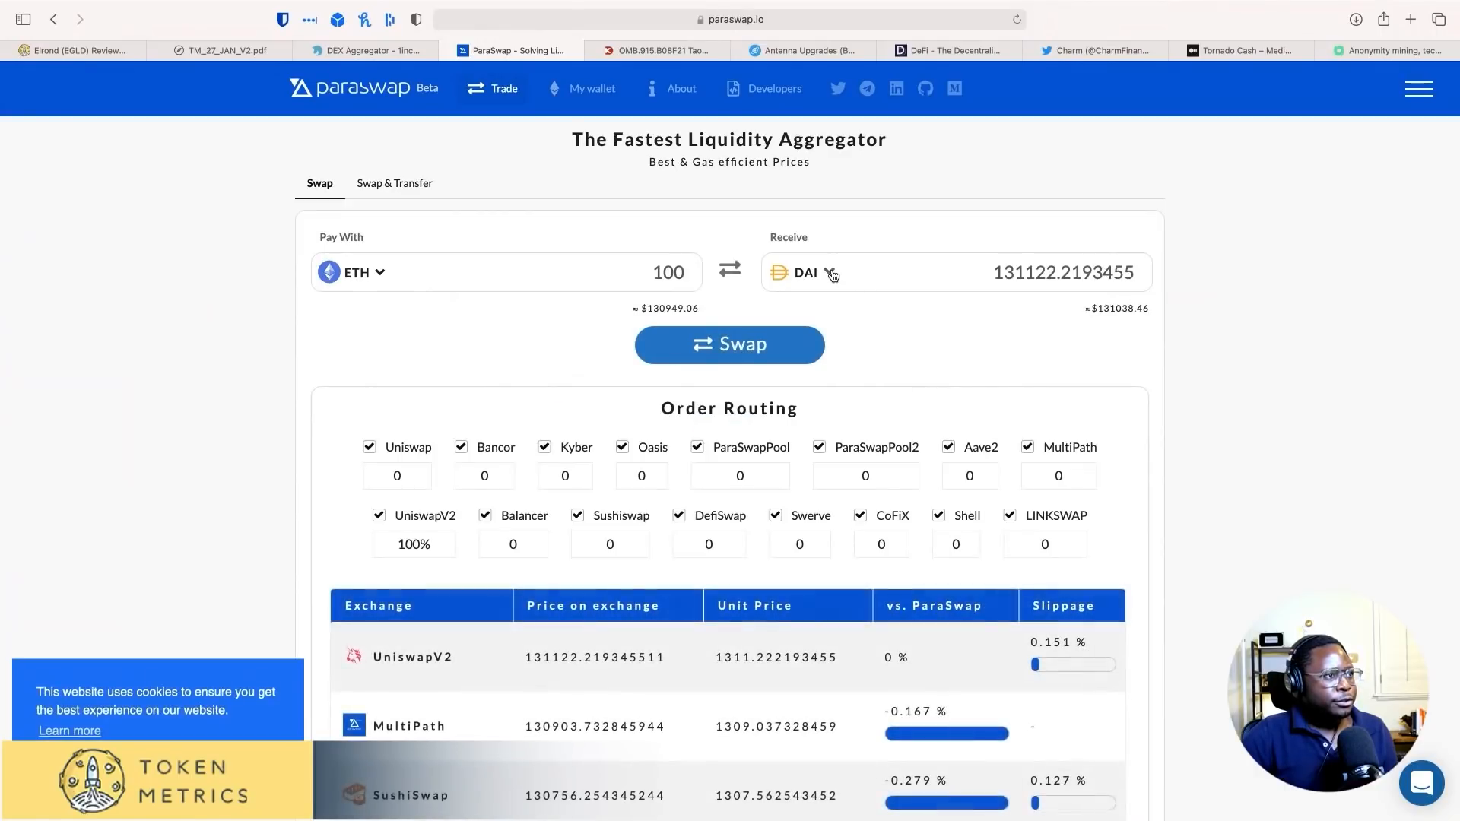
click(828, 272)
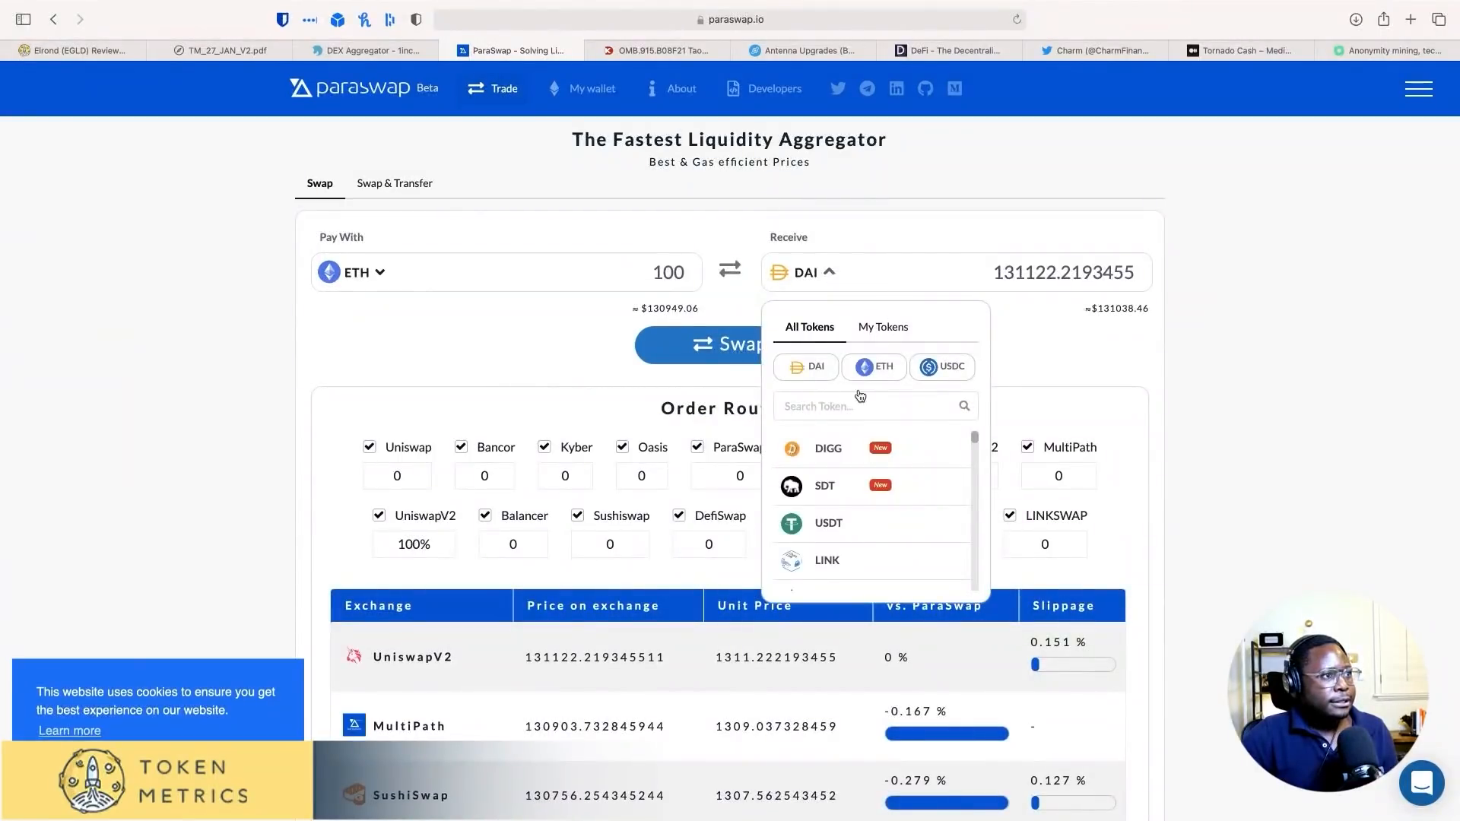
click(870, 406)
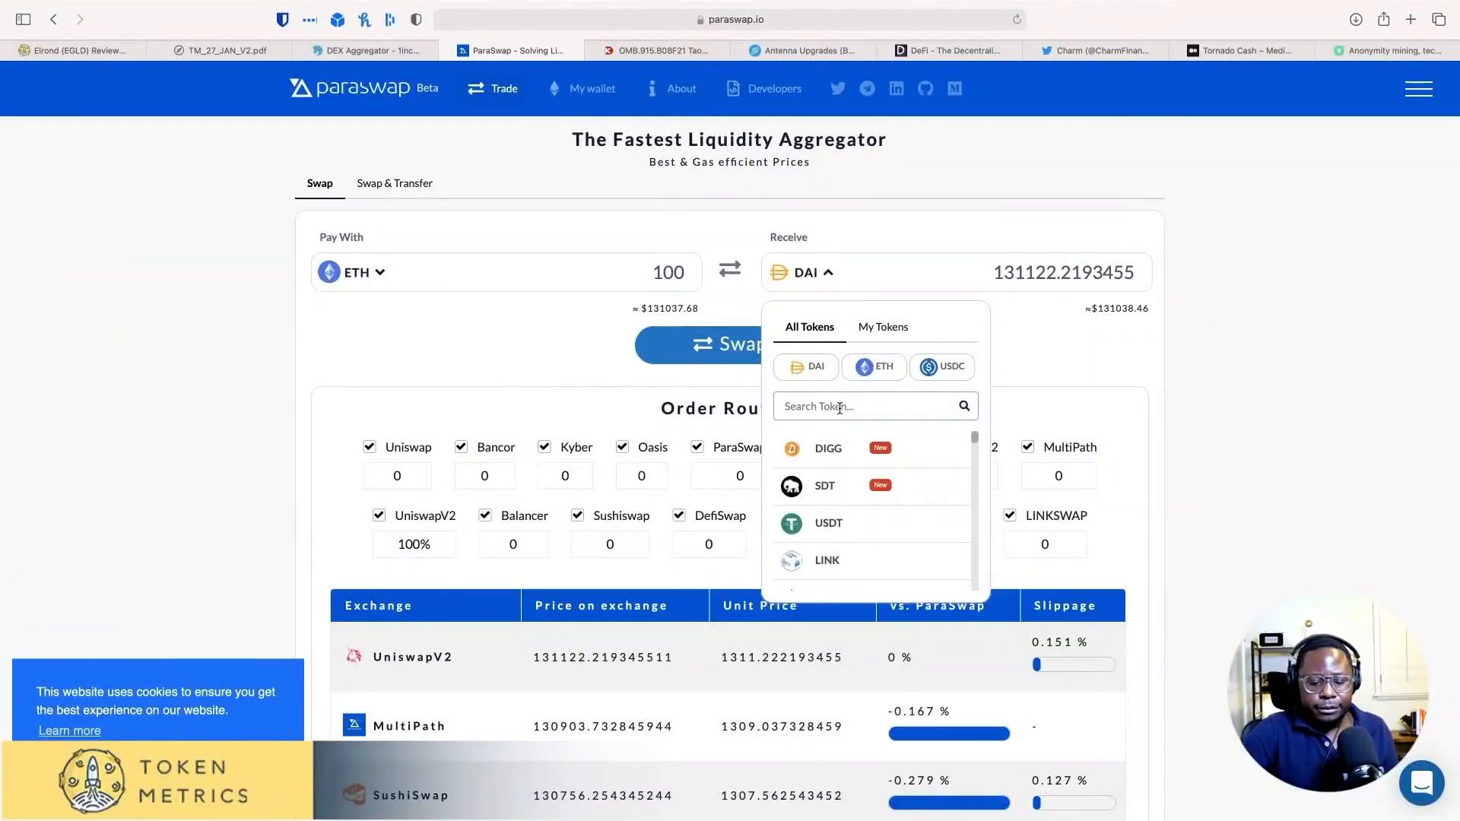
text(idle)
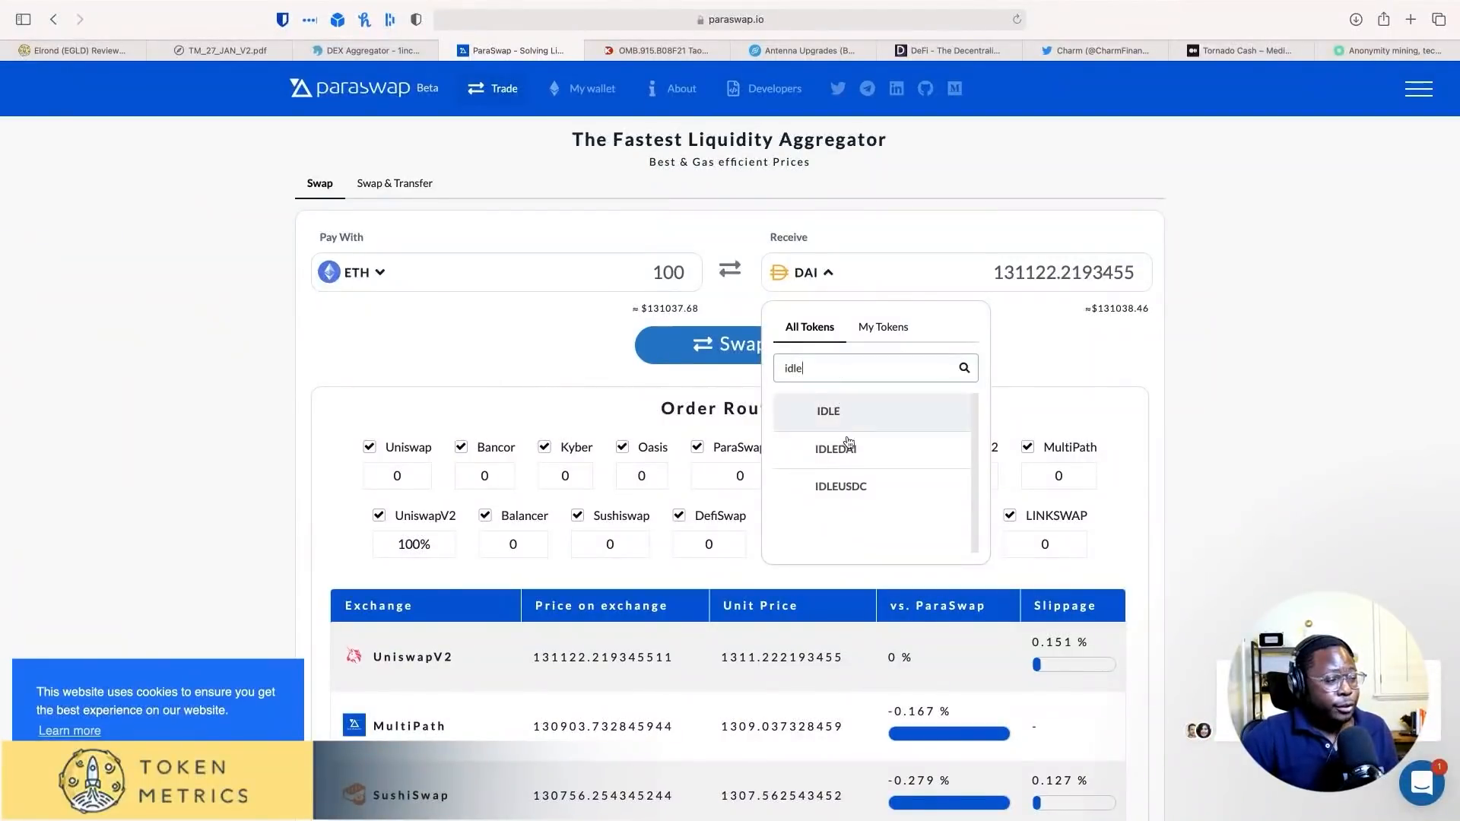
click(827, 410)
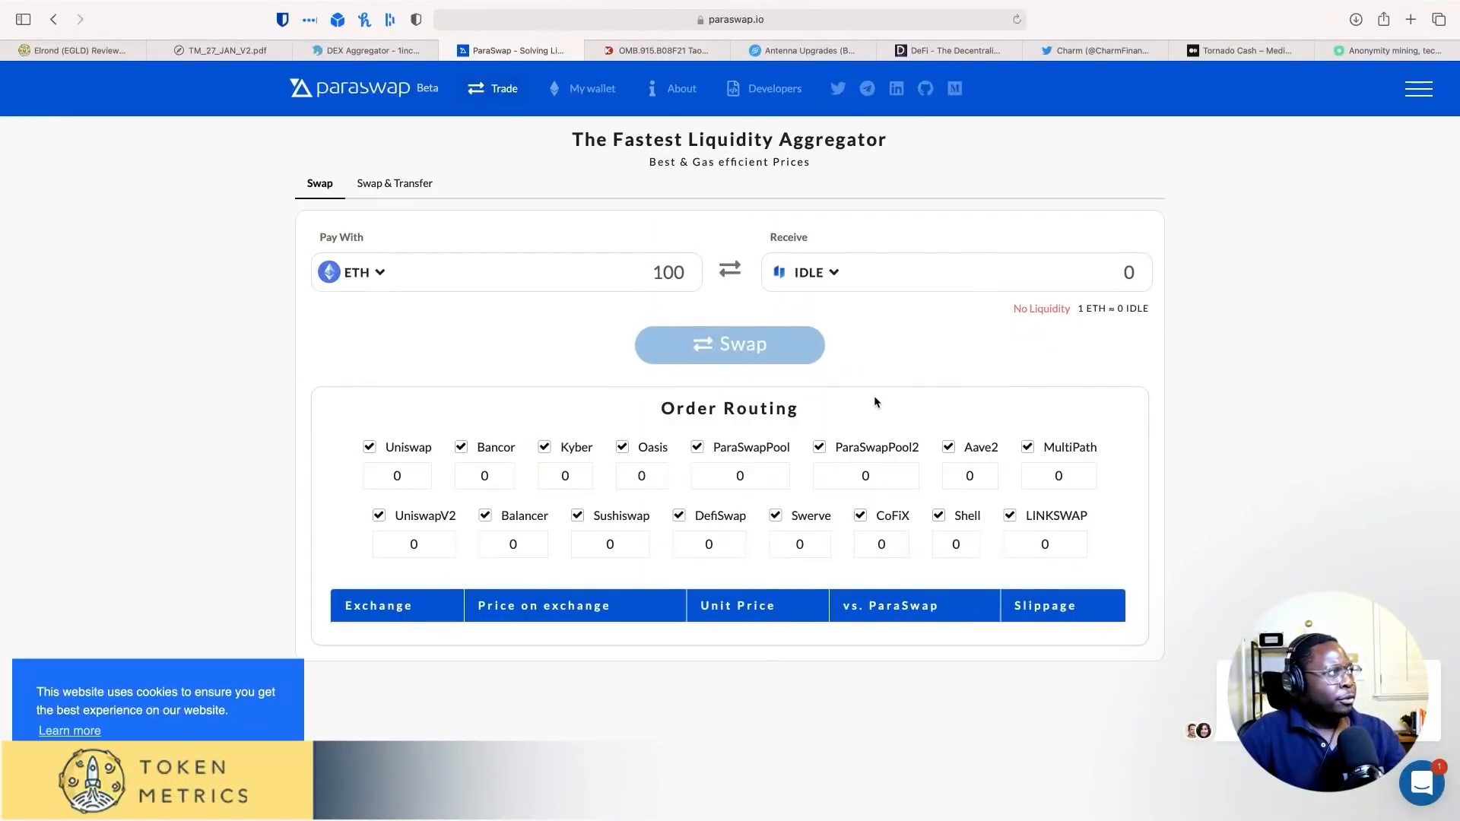
mouse_move(782, 324)
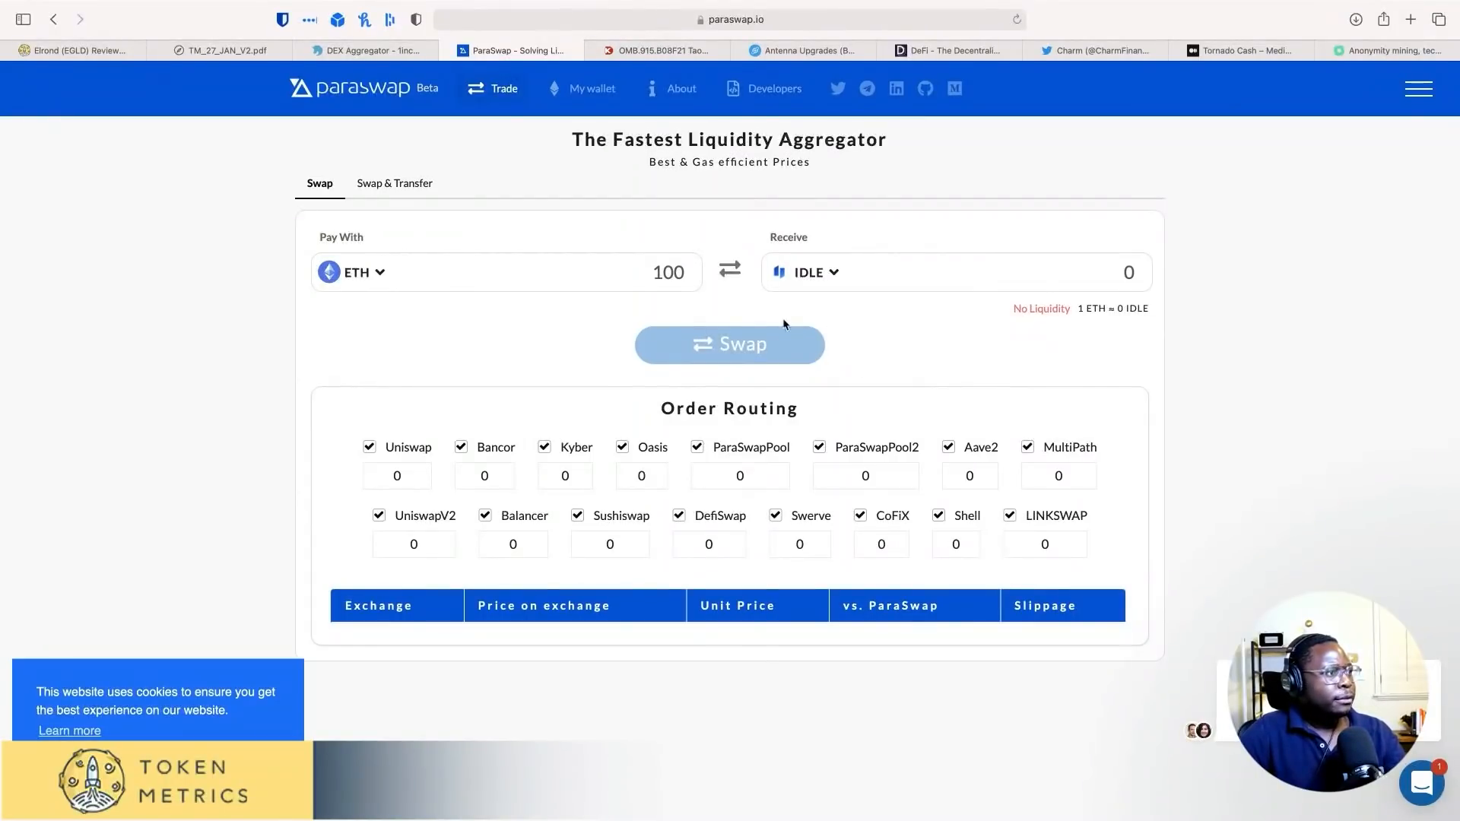
mouse_move(625, 392)
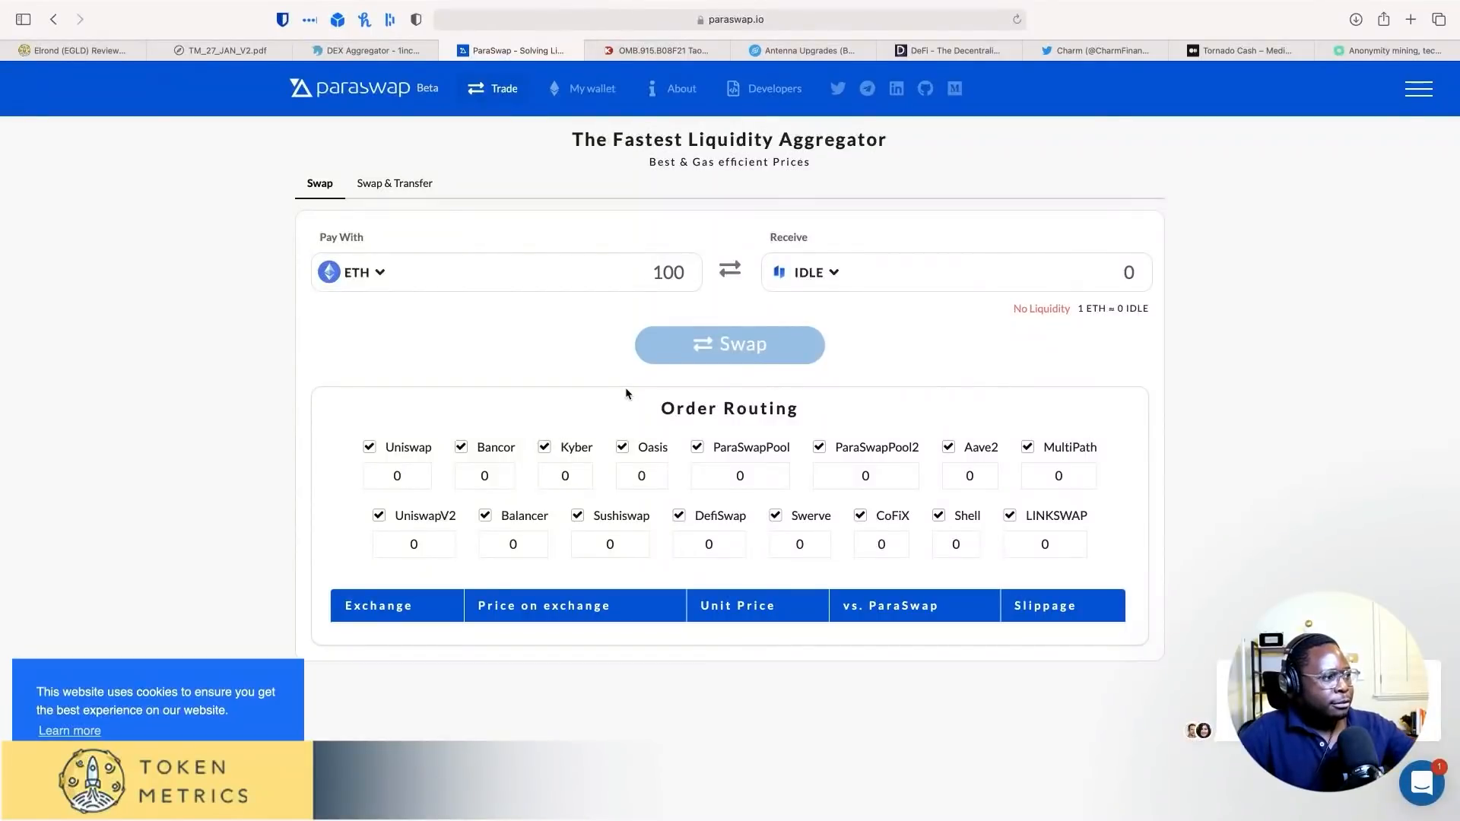
mouse_move(666, 462)
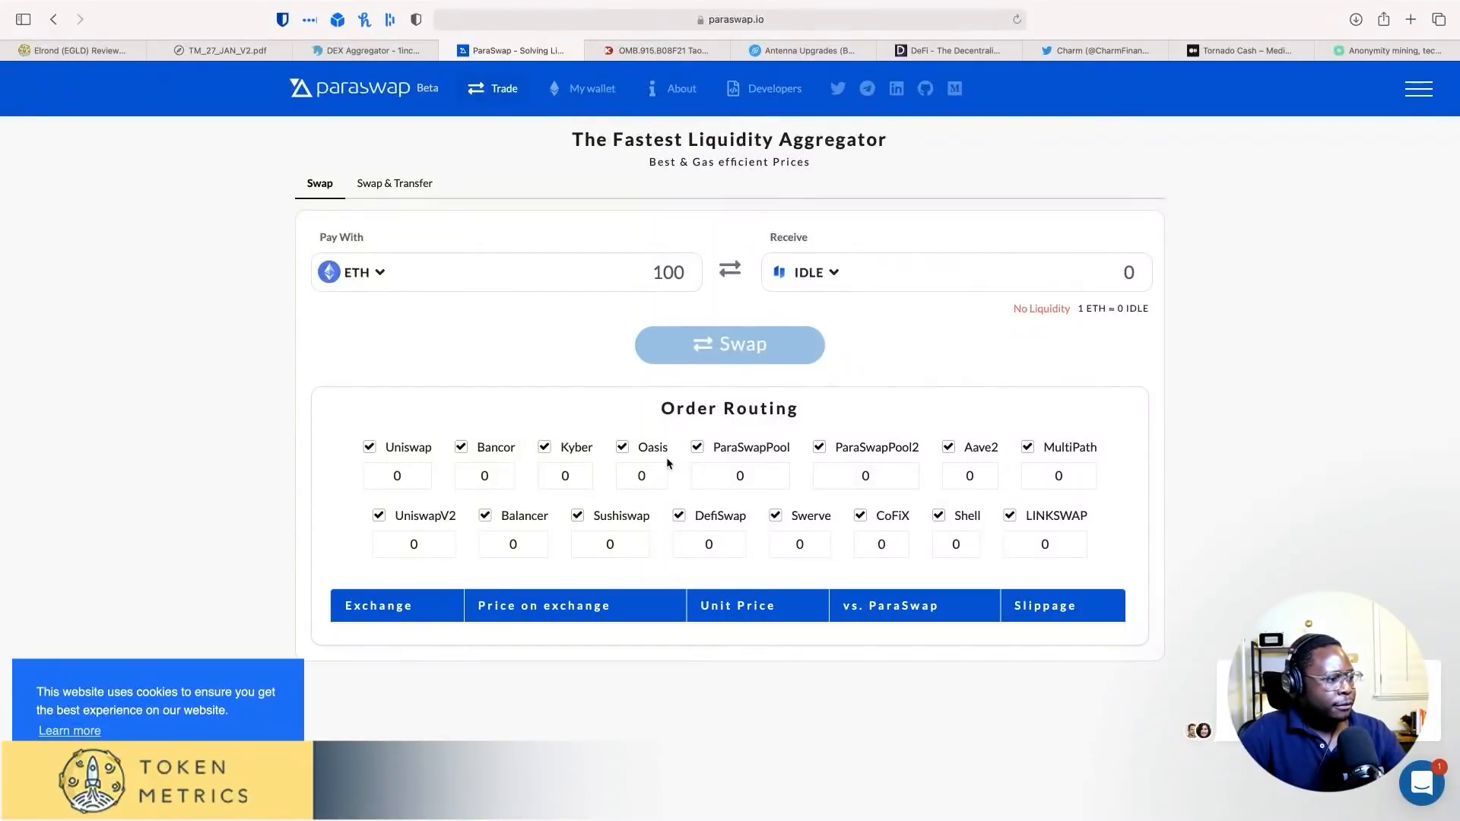
Step: Scroll to review the Order Routing for the 10 ETH to IDLE quote
scroll(down, 3)
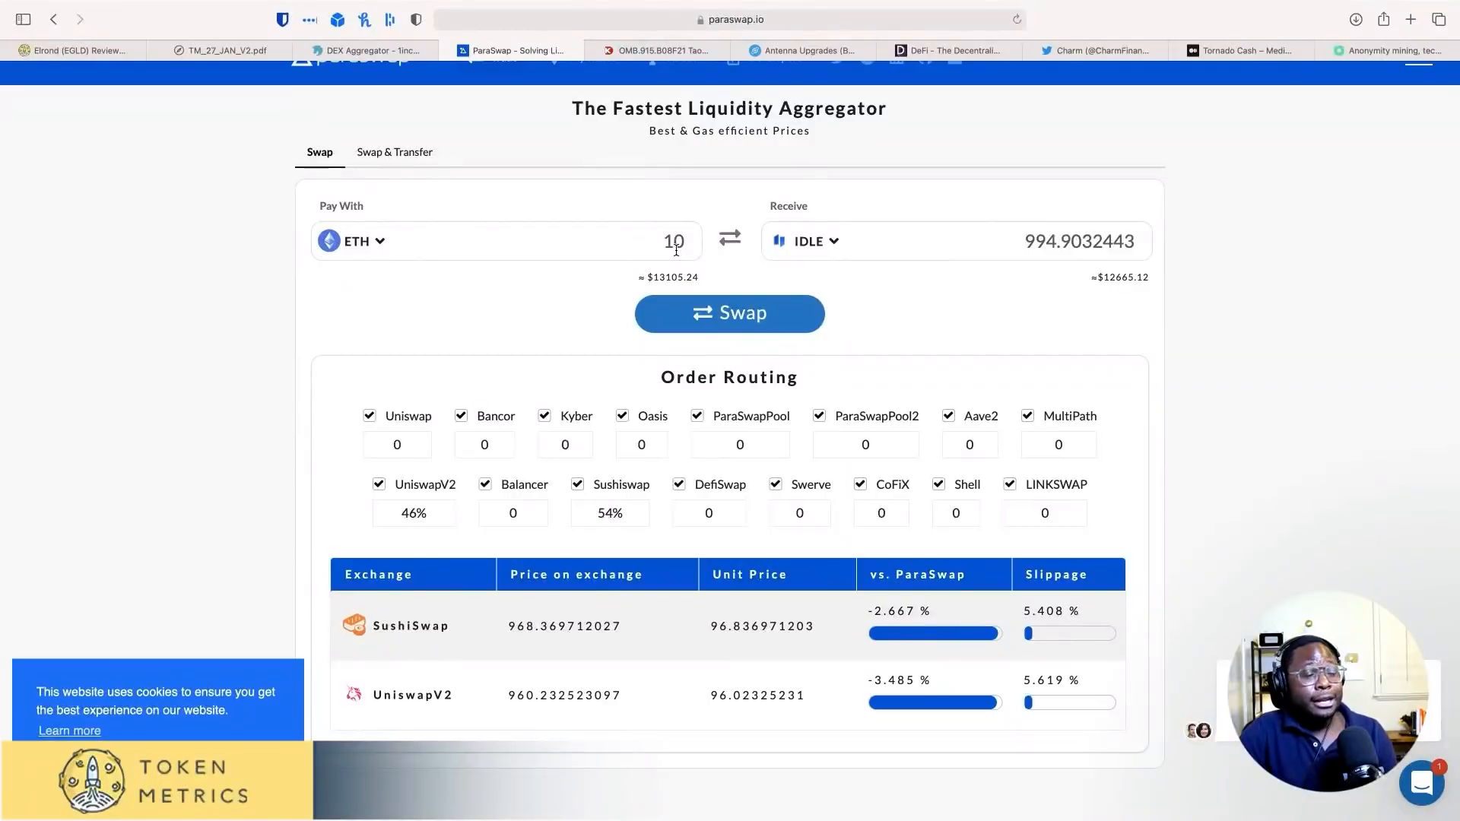
mouse_move(882, 279)
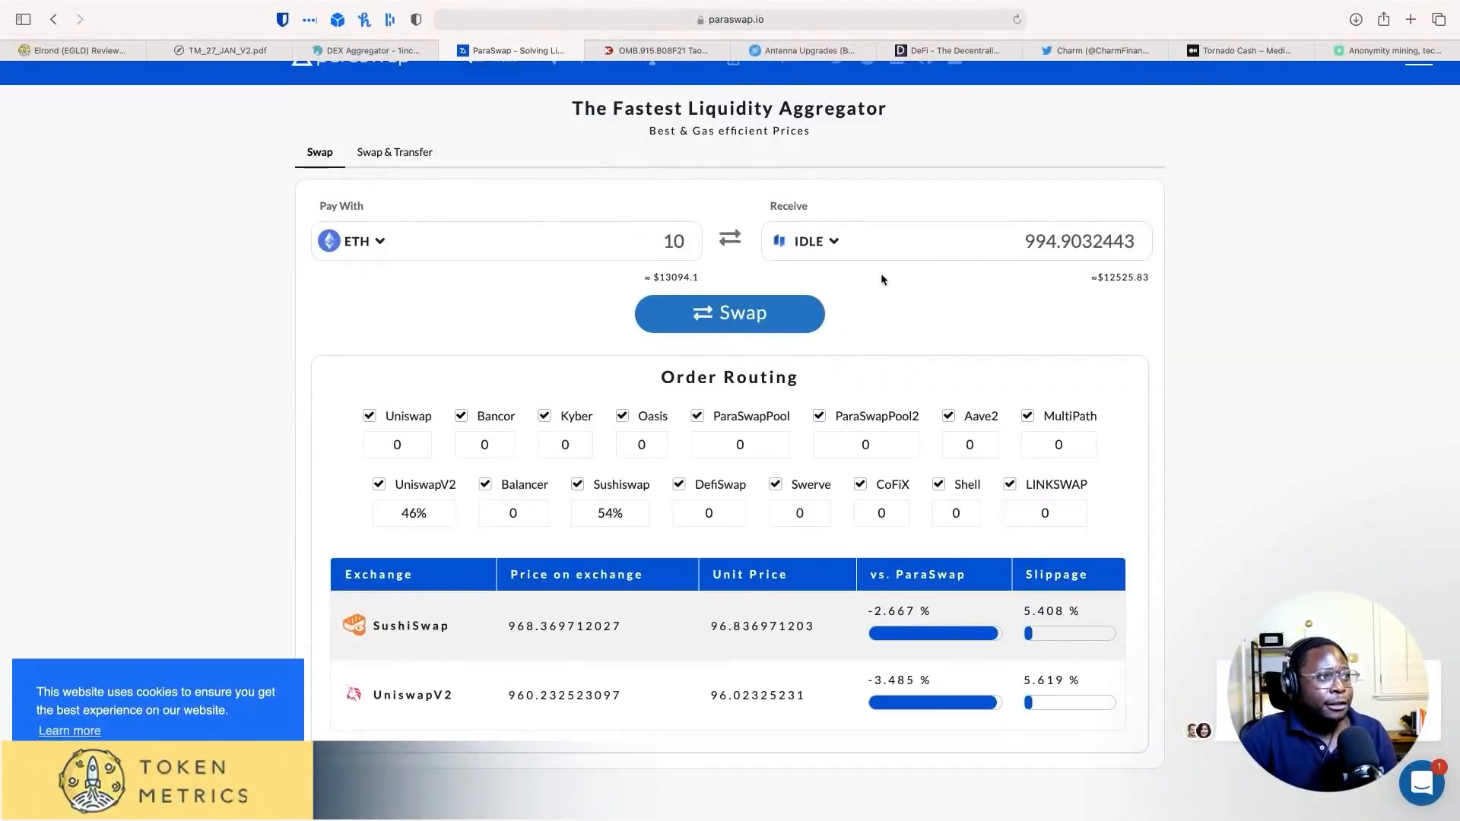
mouse_move(901, 299)
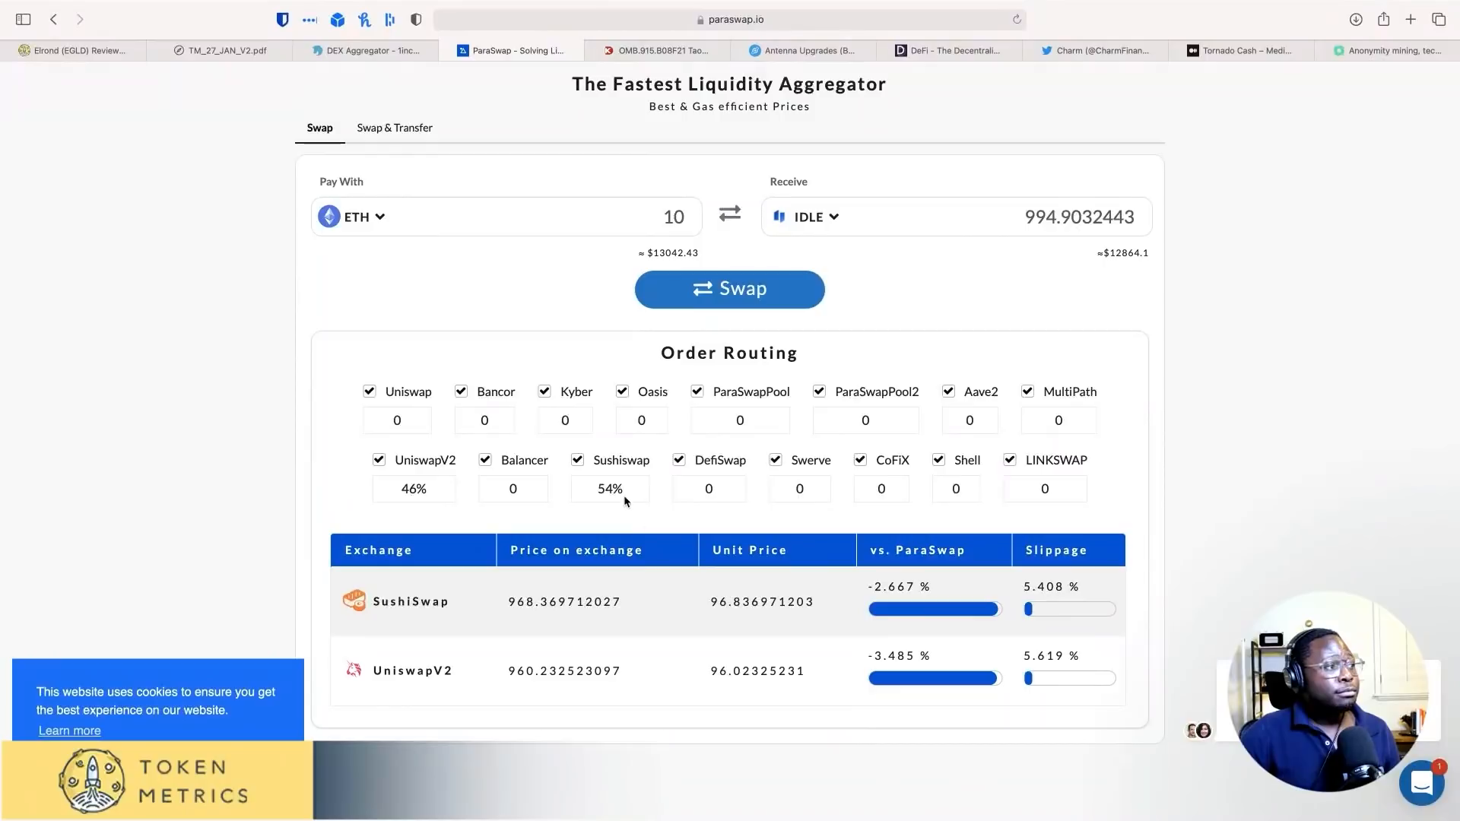
mouse_move(421, 480)
text(co)
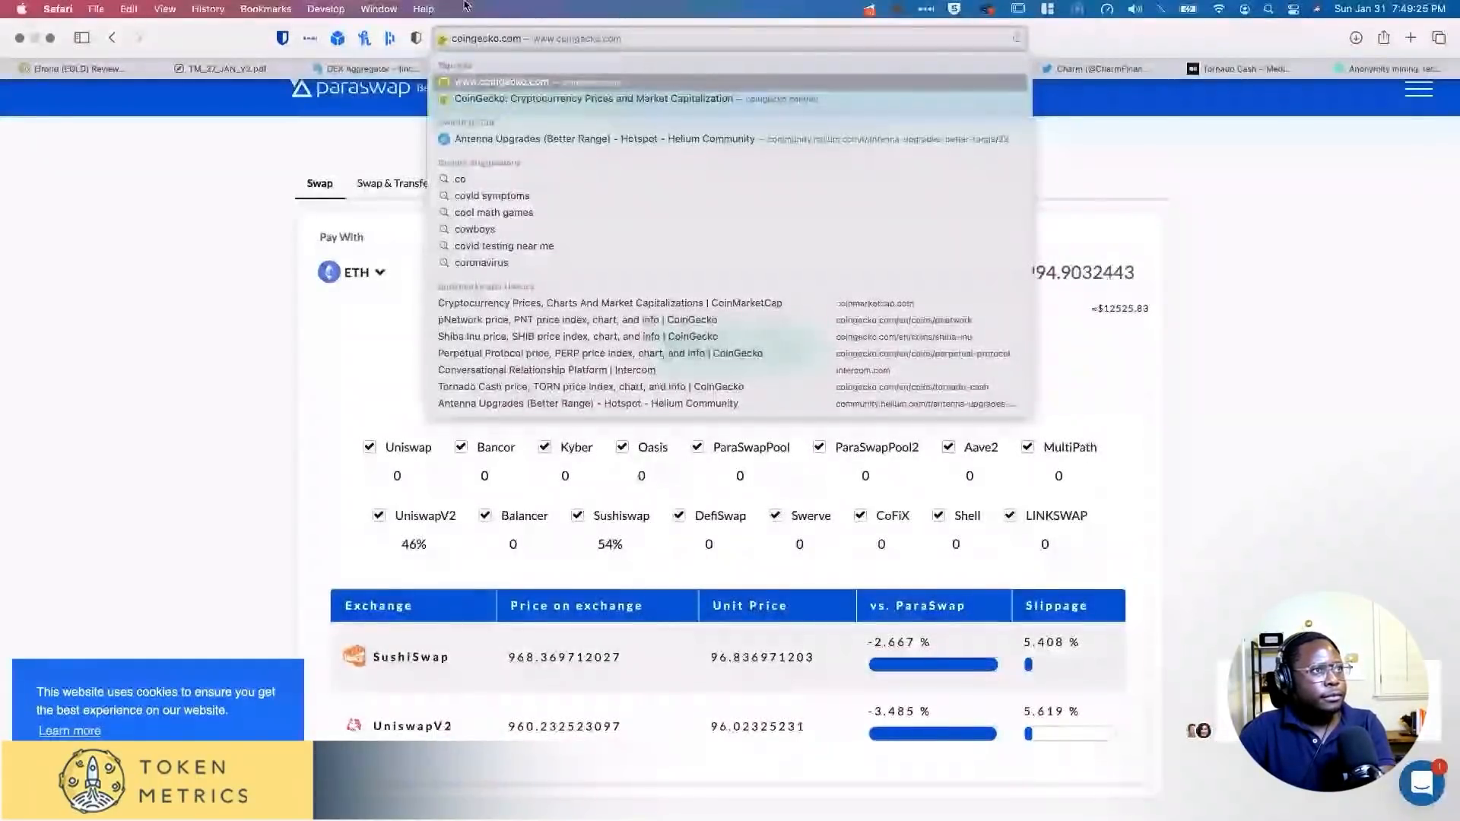
click(600, 99)
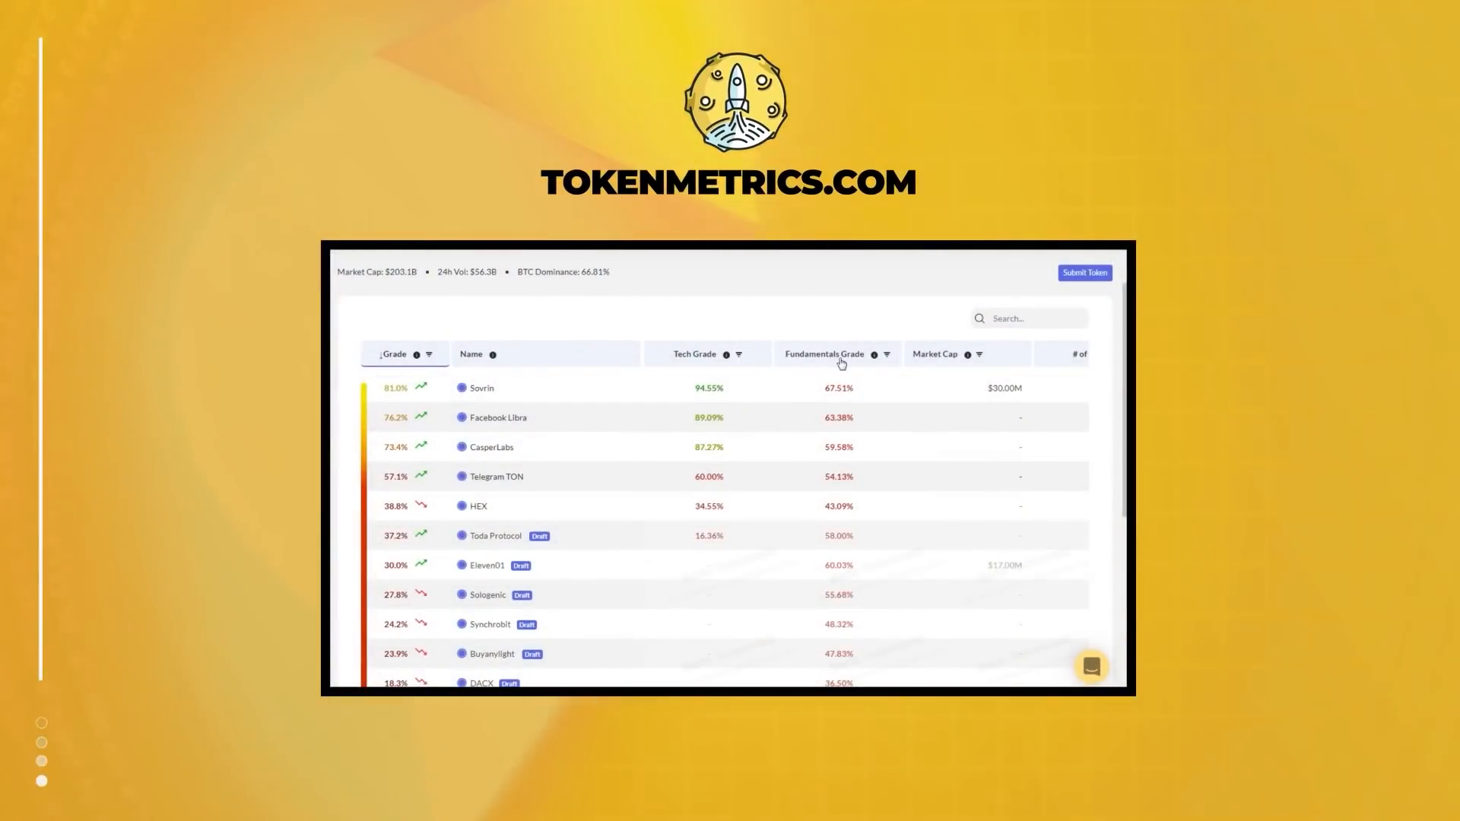
click(482, 388)
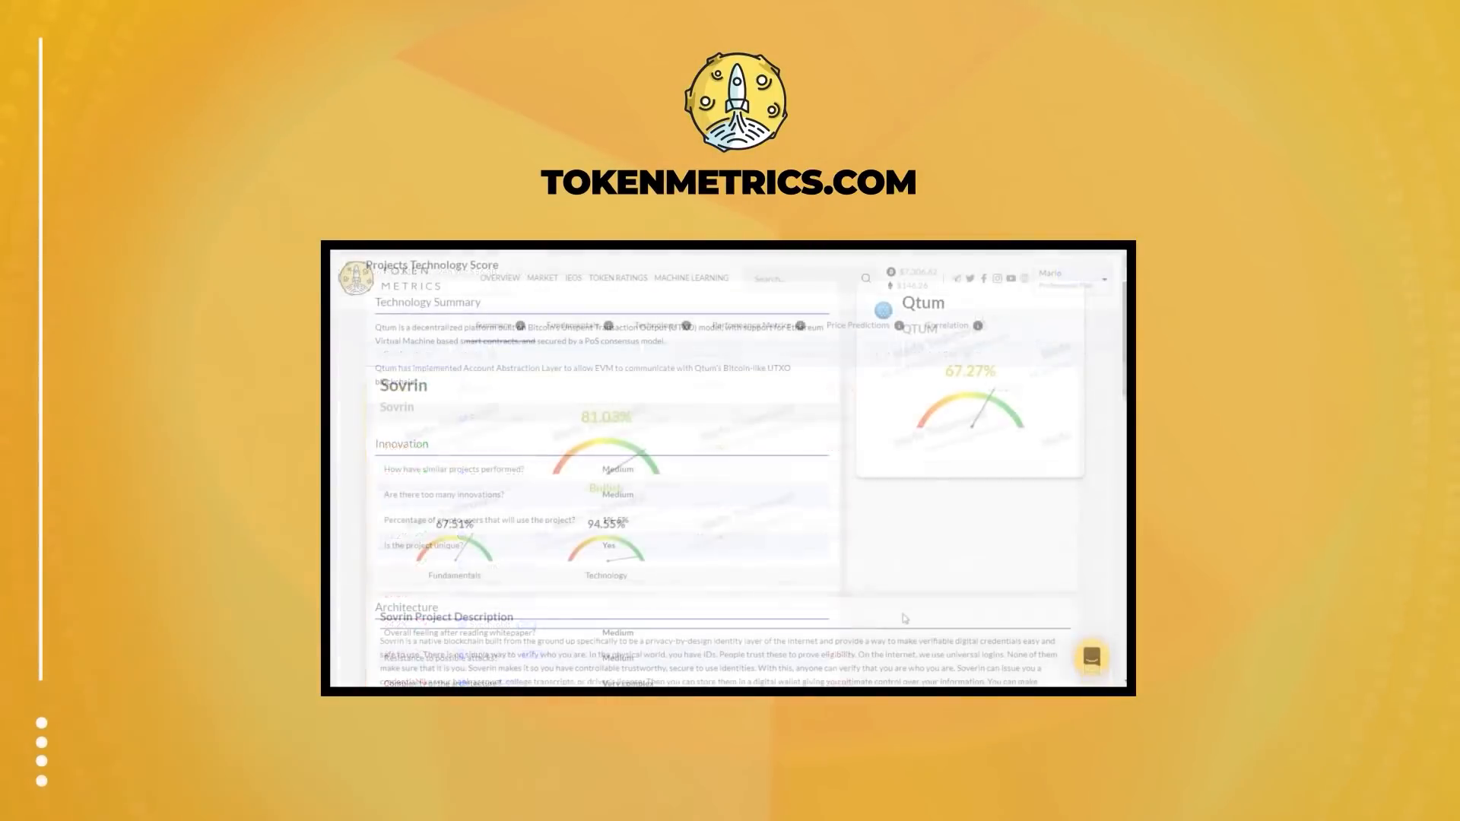